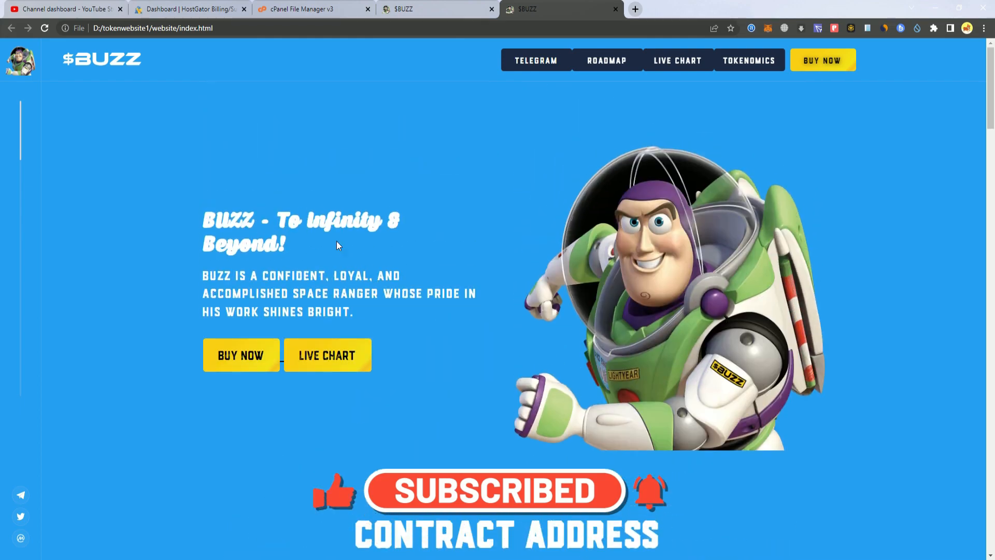
- Expand 'Show Chart / Trading History' in the preview's Chart section, then return to the top
scroll(down, 3)
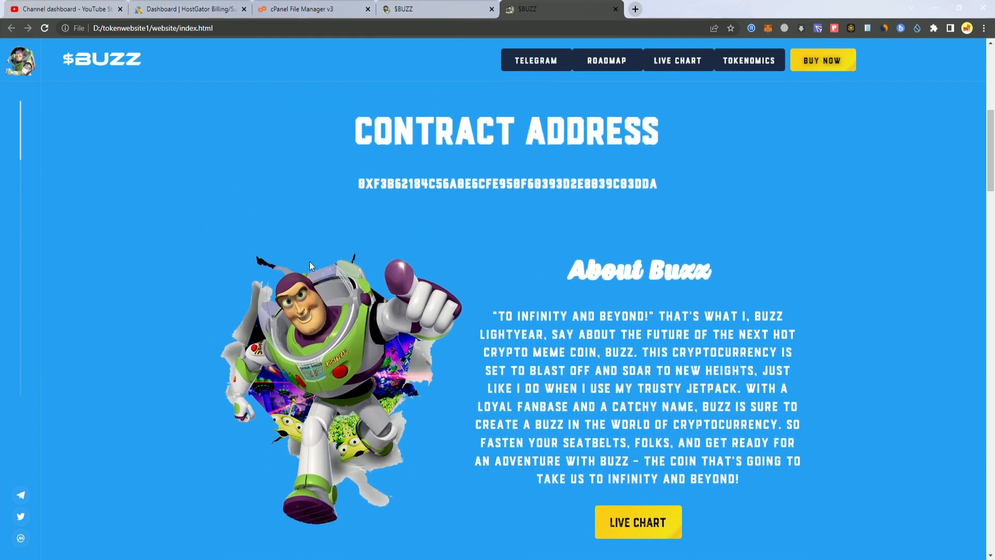
scroll(down, 3)
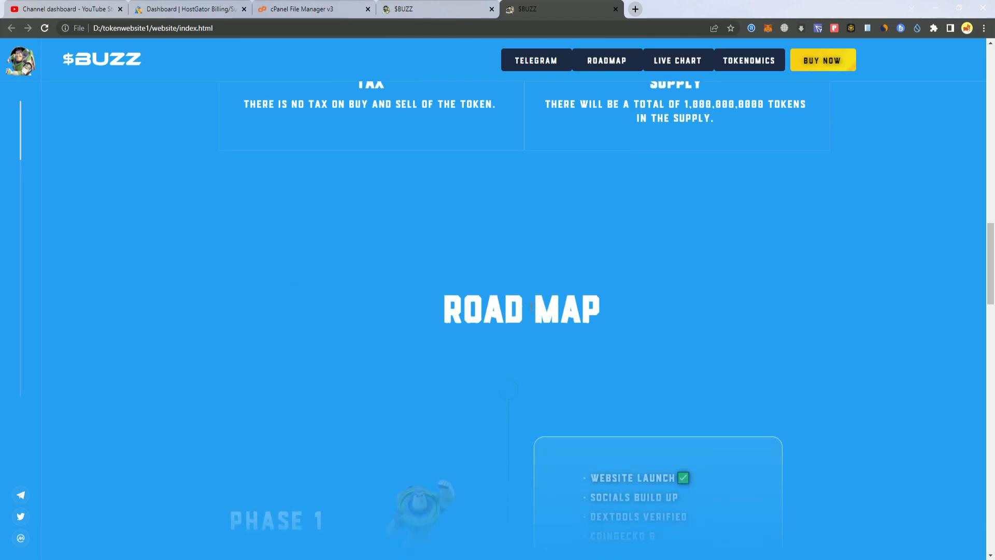
scroll(down, 3)
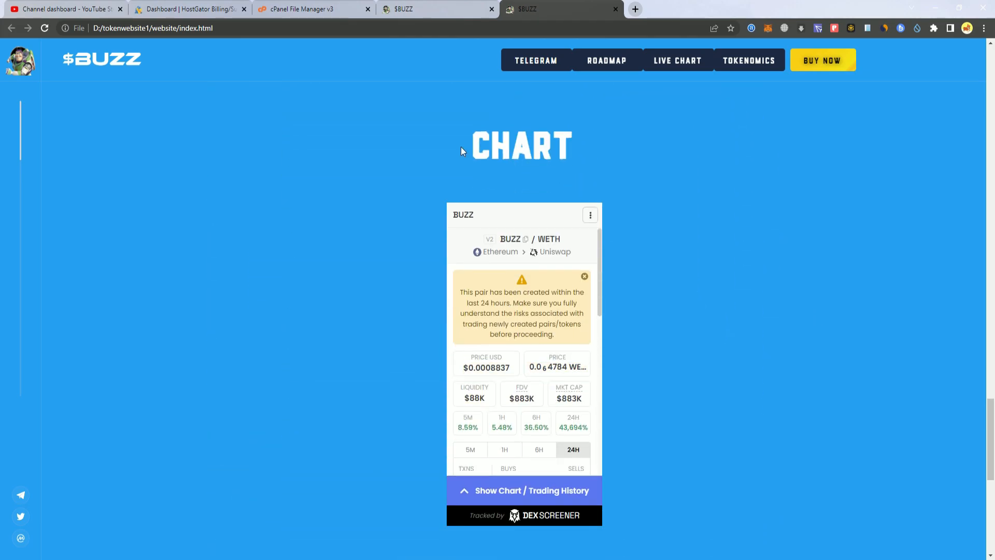
click(523, 489)
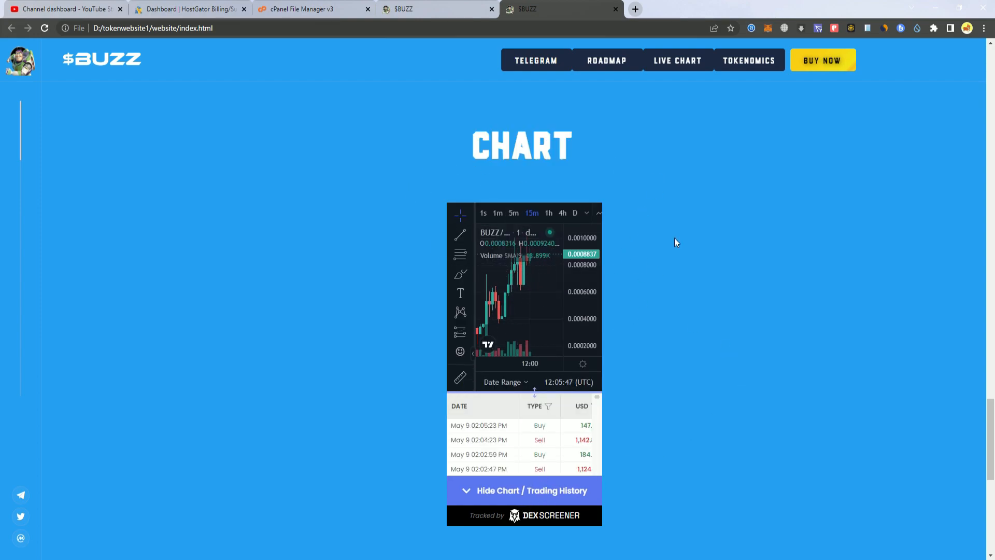
mouse_move(540, 297)
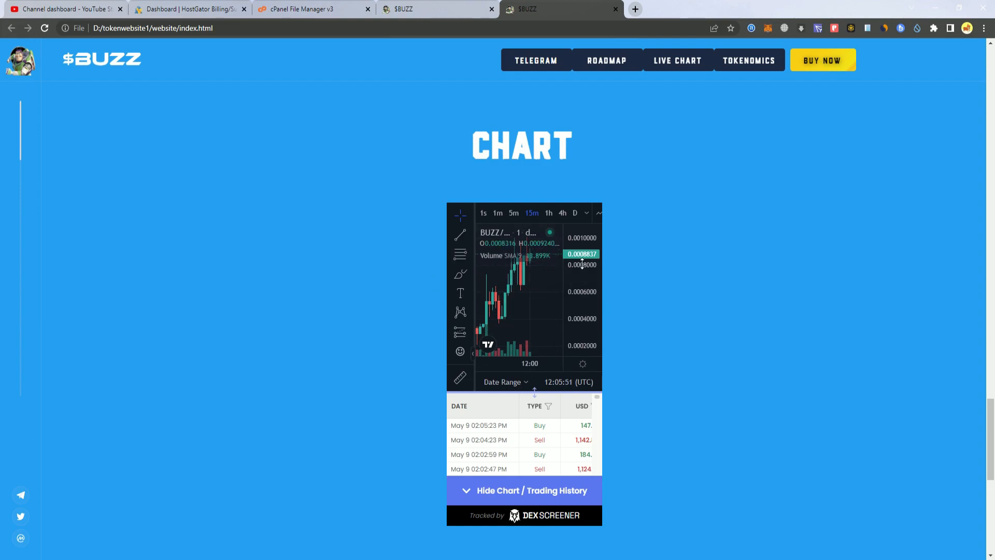
mouse_move(534, 465)
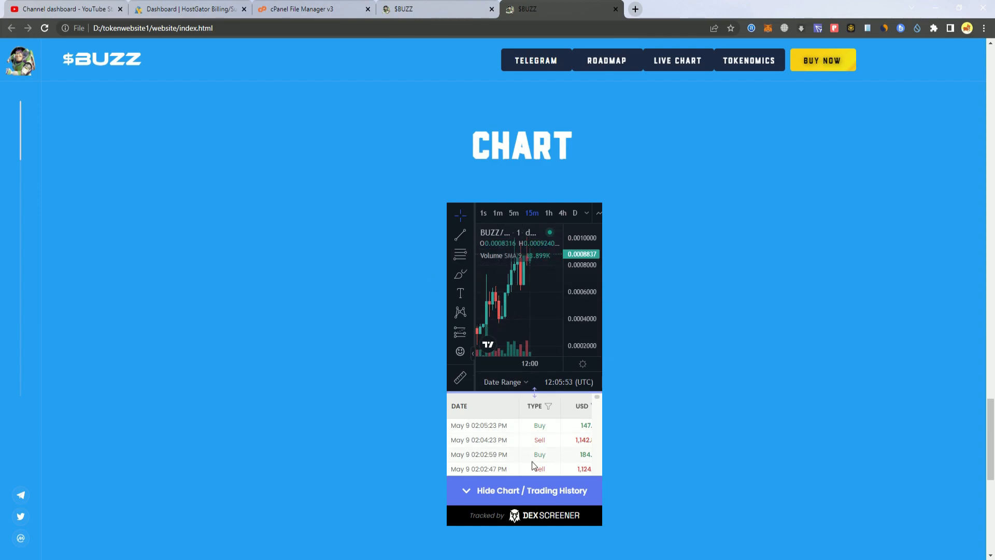
scroll(down, 3)
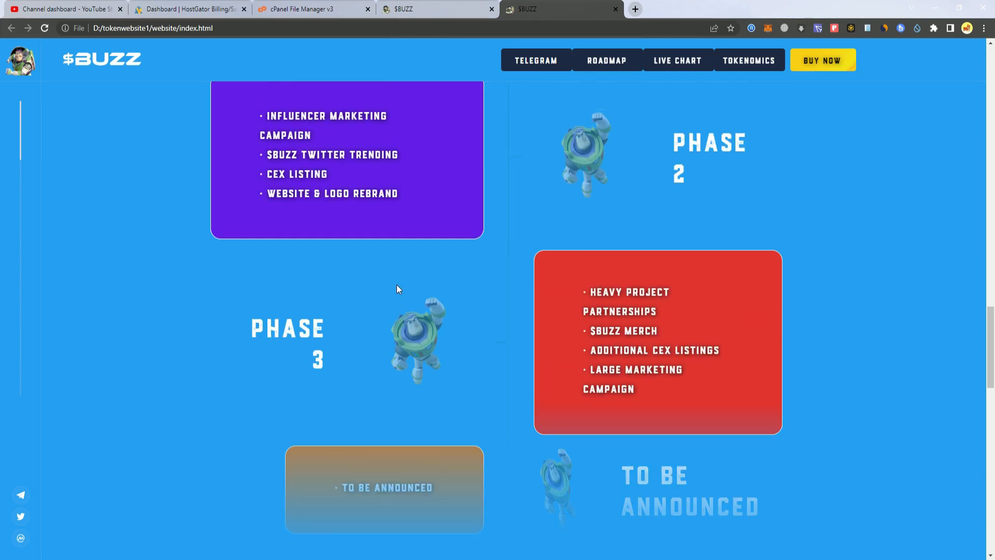
scroll(down, 3)
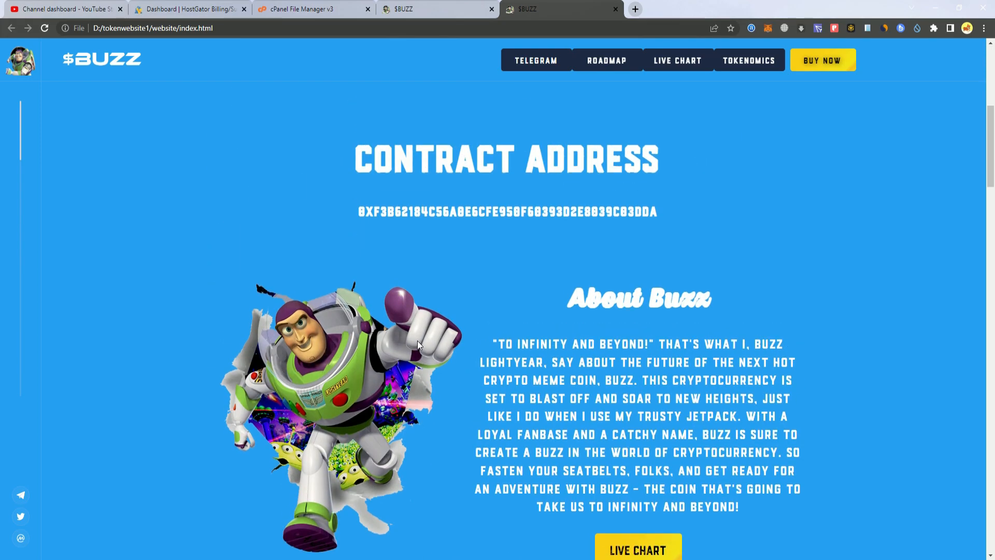
scroll(up, 3)
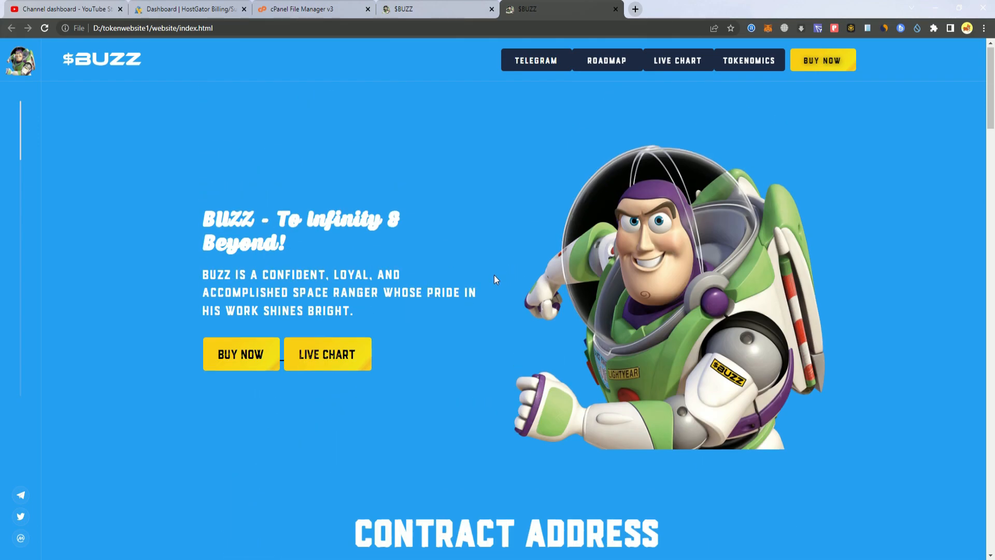
mouse_move(760, 299)
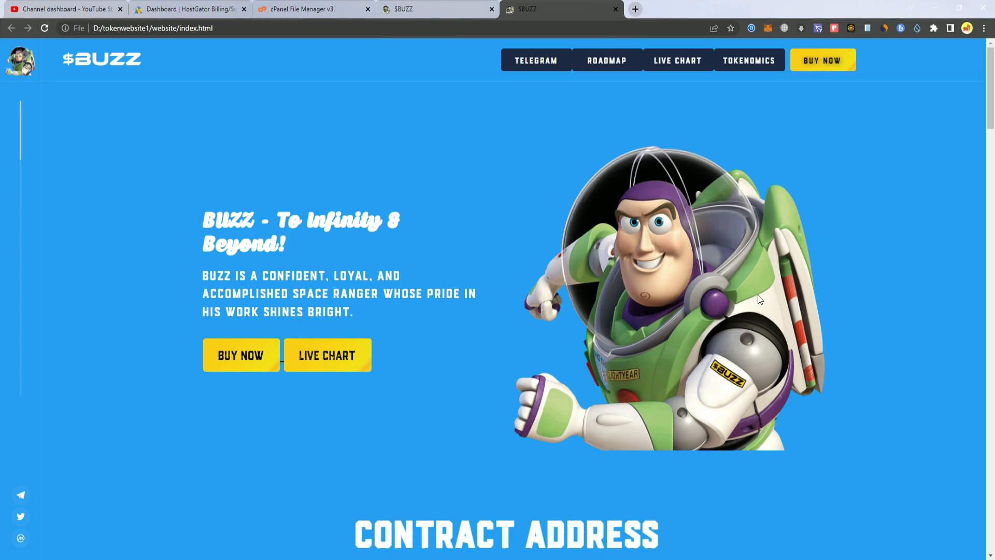
mouse_move(735, 294)
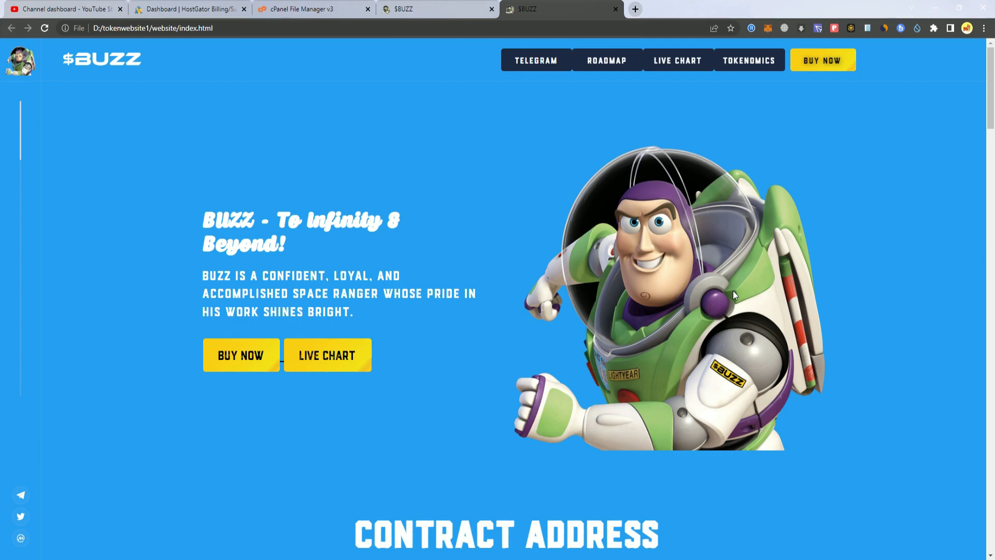
mouse_move(665, 112)
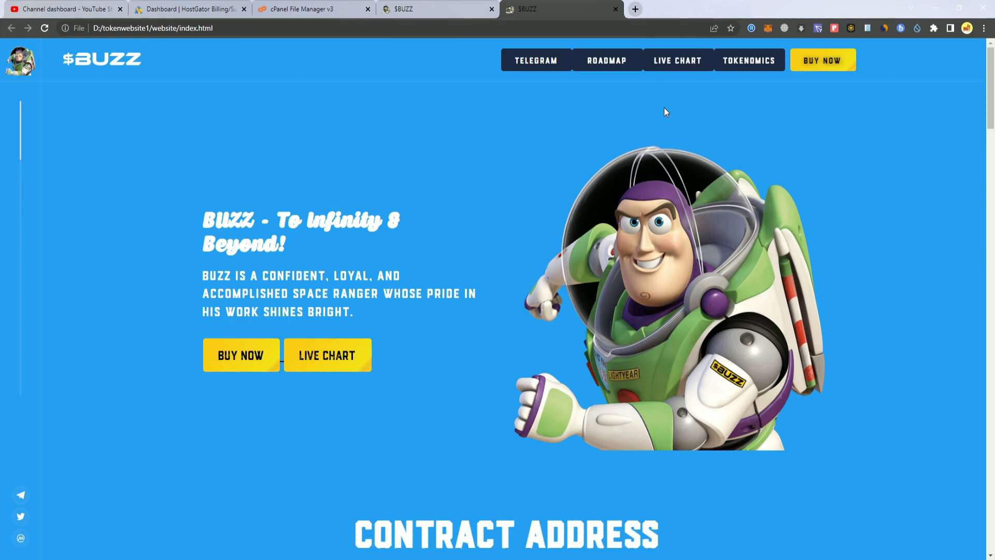
mouse_move(607, 222)
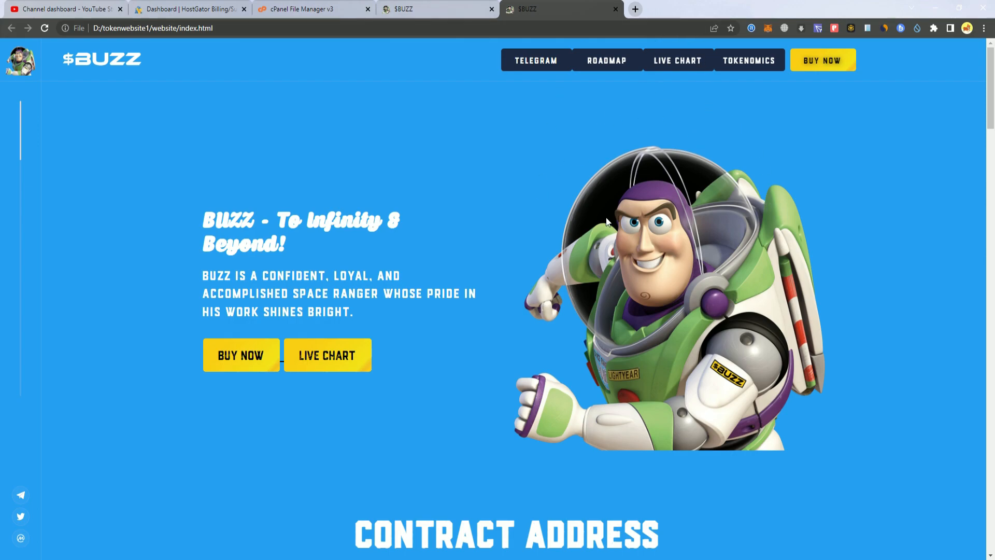
mouse_move(522, 271)
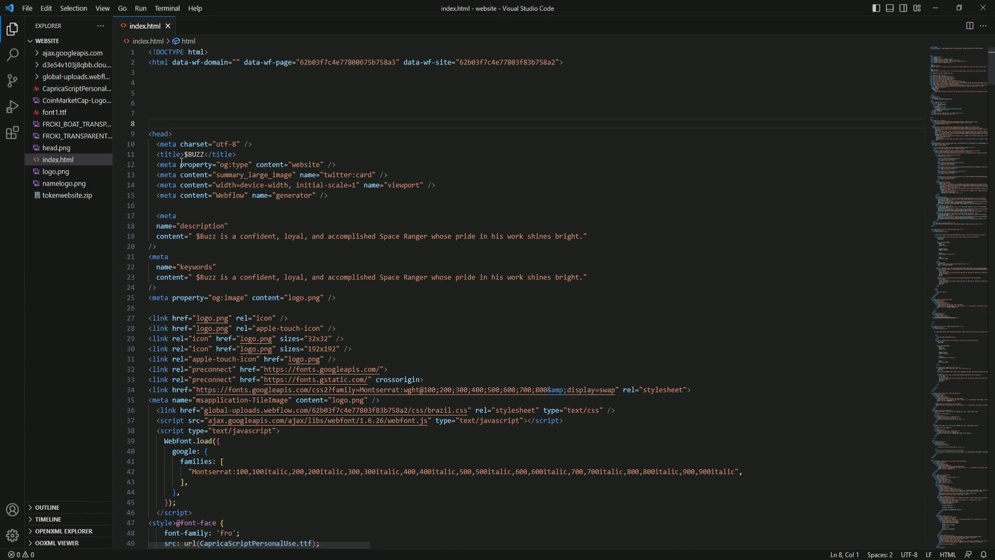
click(286, 317)
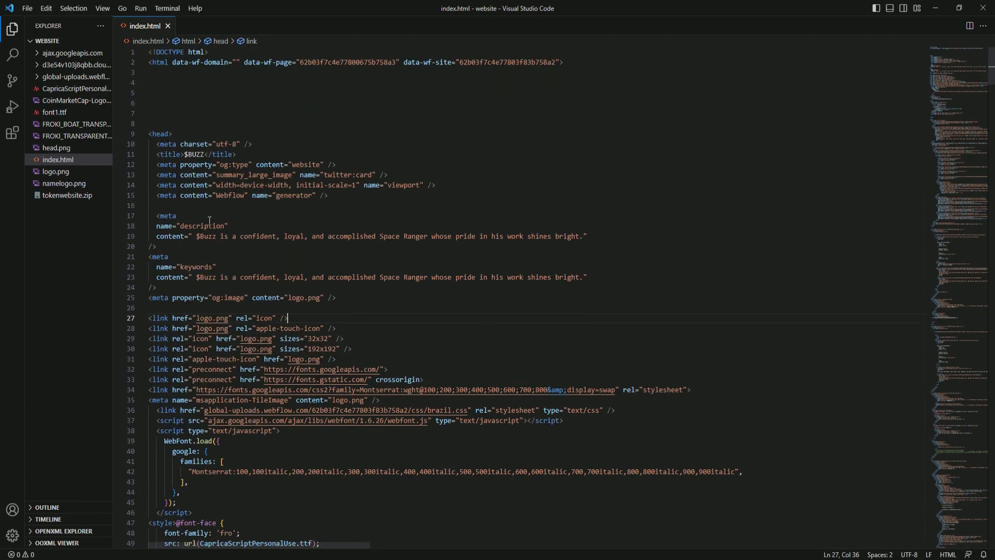
mouse_move(333, 278)
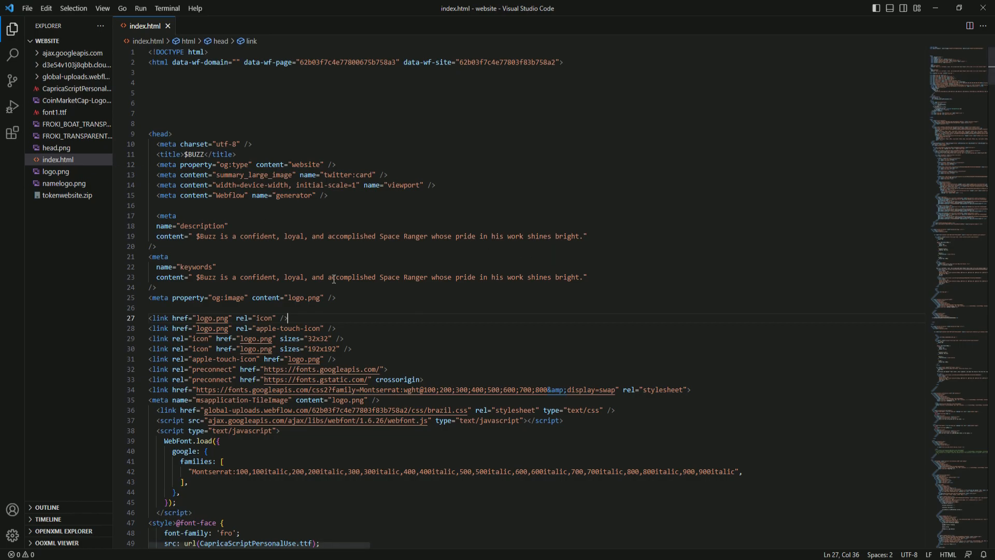
mouse_move(389, 281)
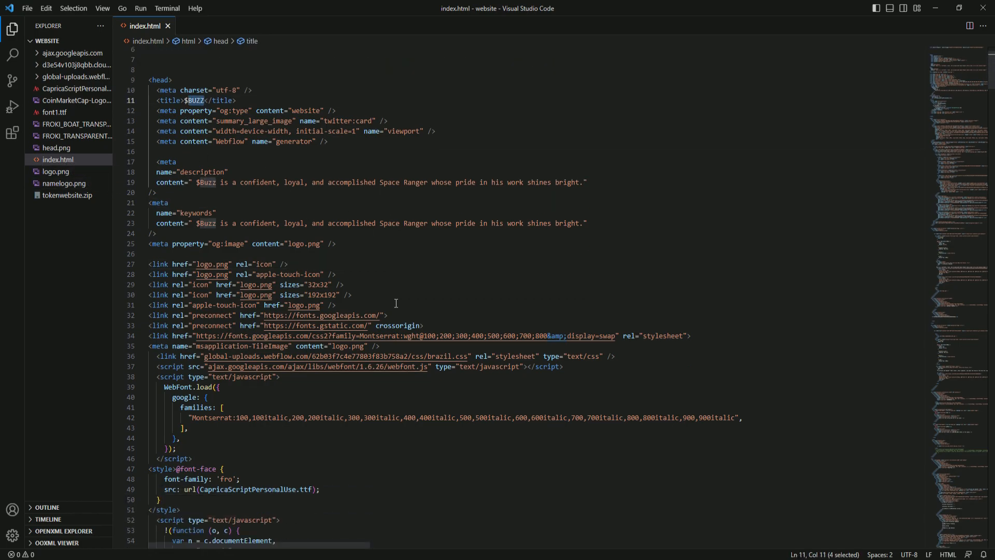
scroll(down, 3)
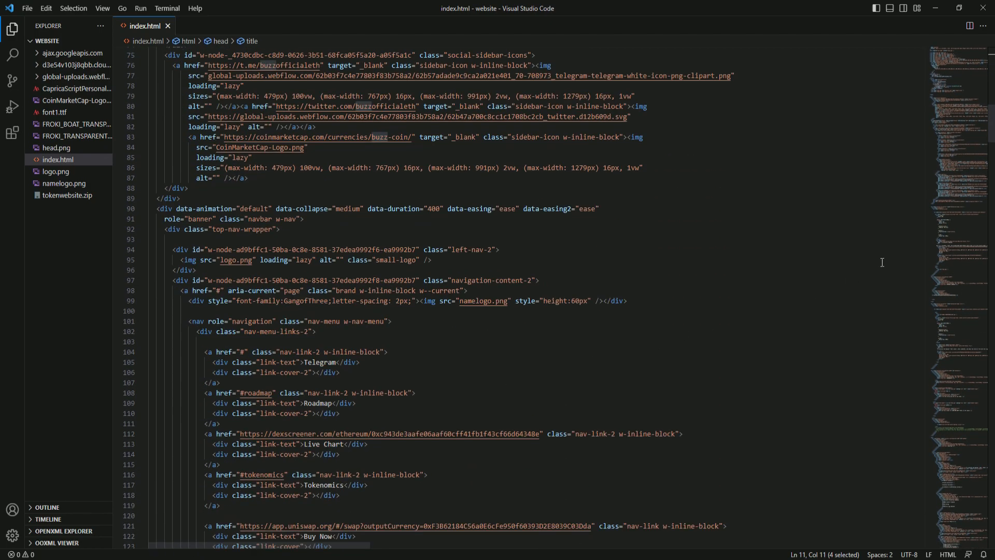
scroll(down, 3)
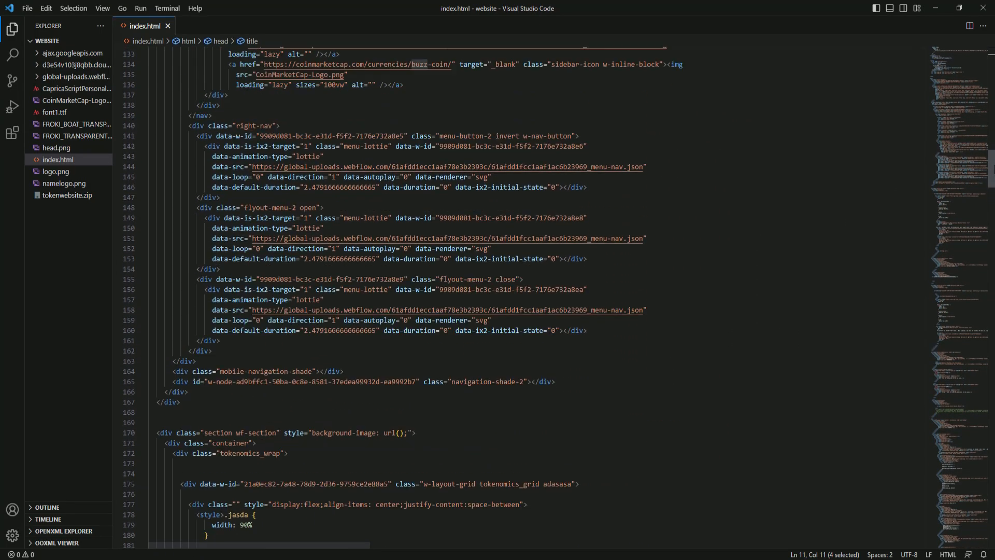
scroll(up, 3)
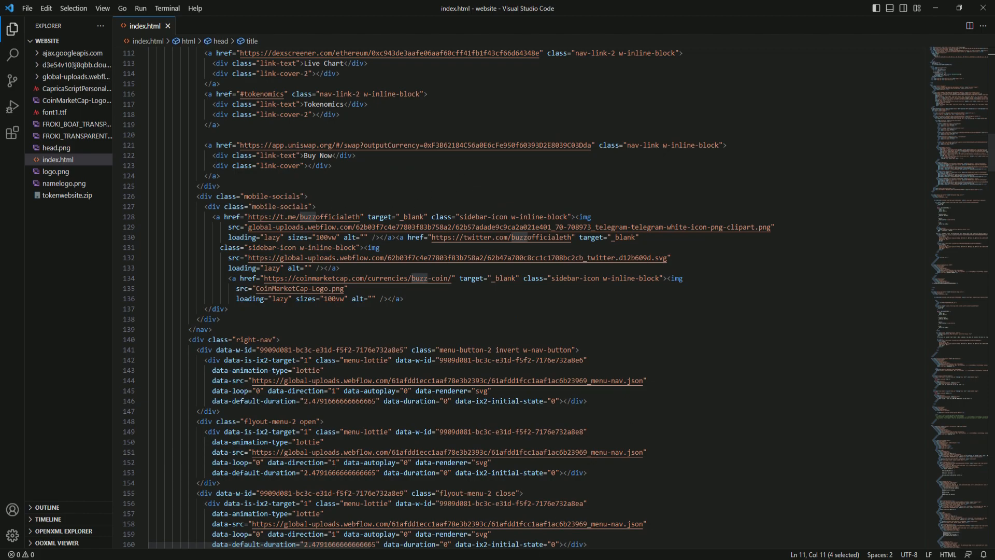
click(561, 9)
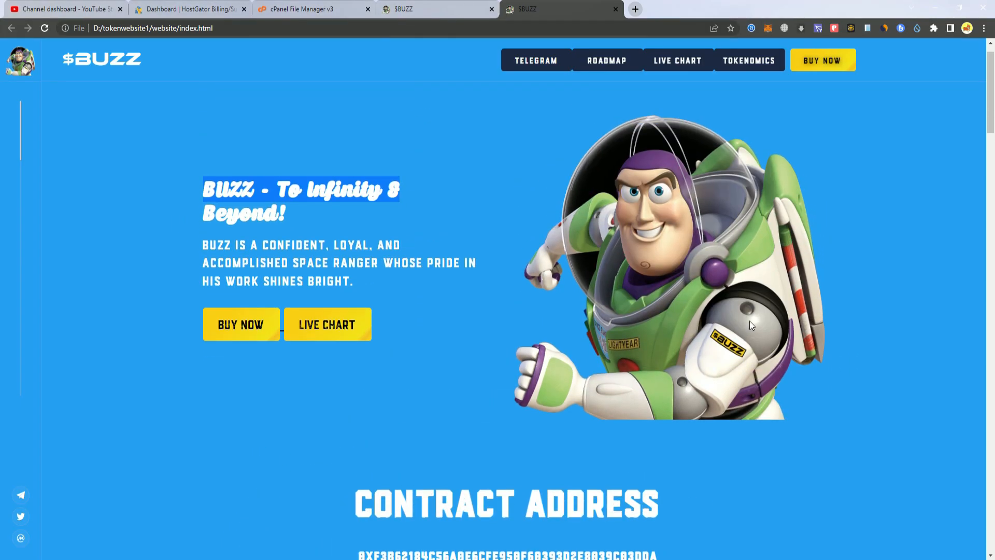
mouse_move(442, 317)
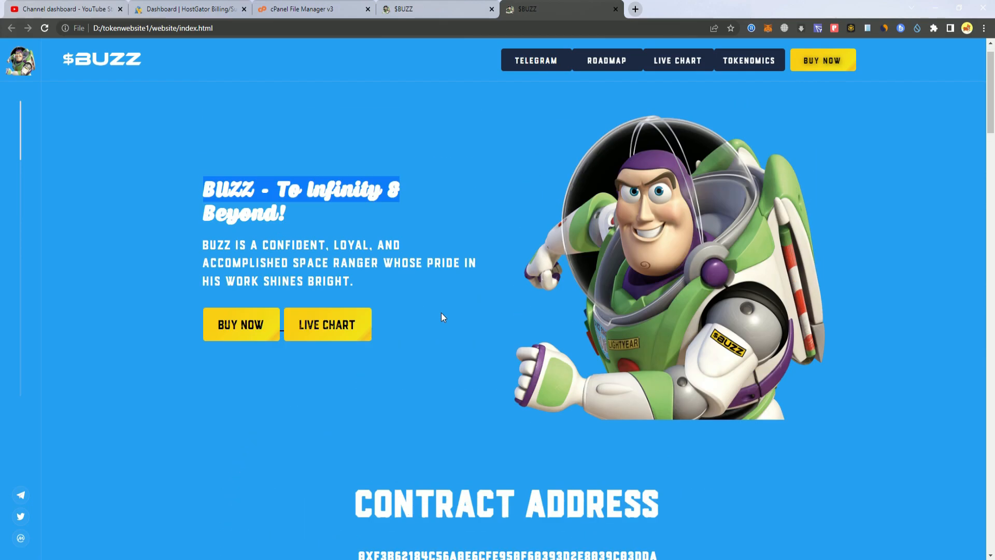
scroll(down, 3)
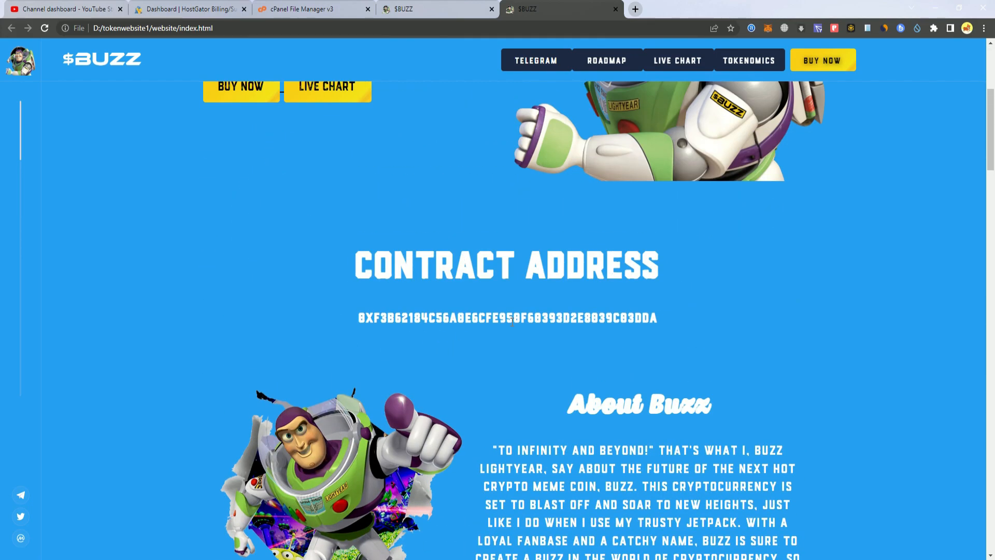
mouse_move(698, 278)
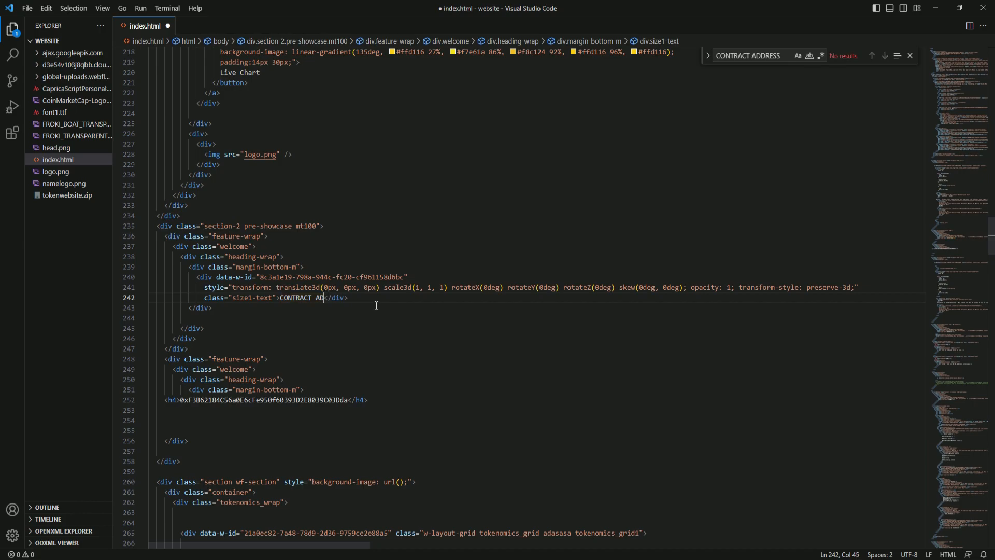
- Replace the size1-text heading text in index.html with SUBSCRIBE
key(Backspace)
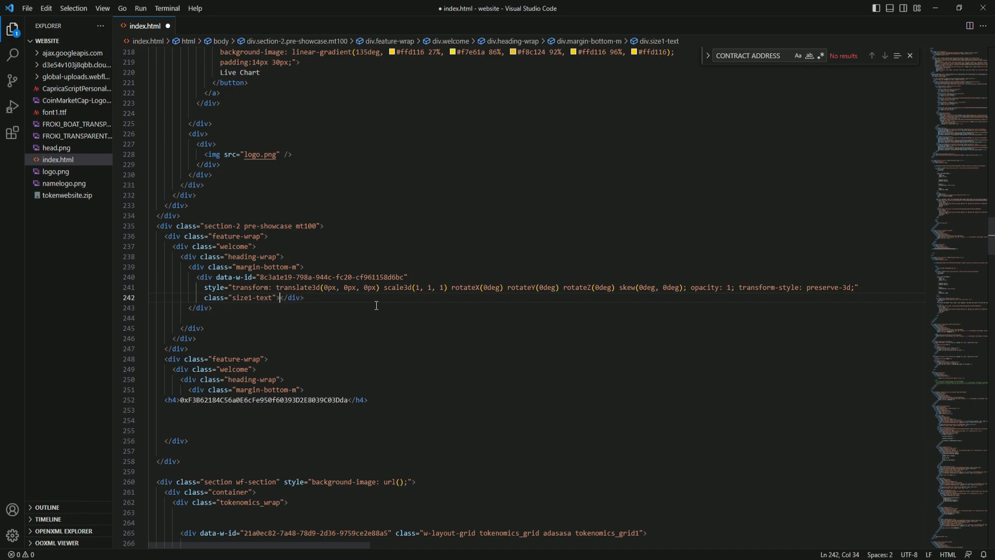
text(SUB)
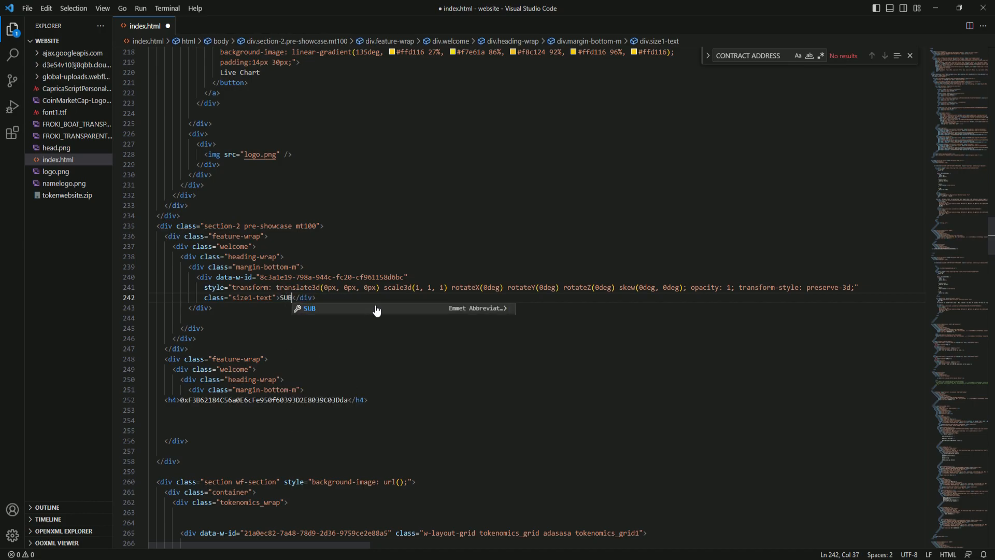
text(SCR)
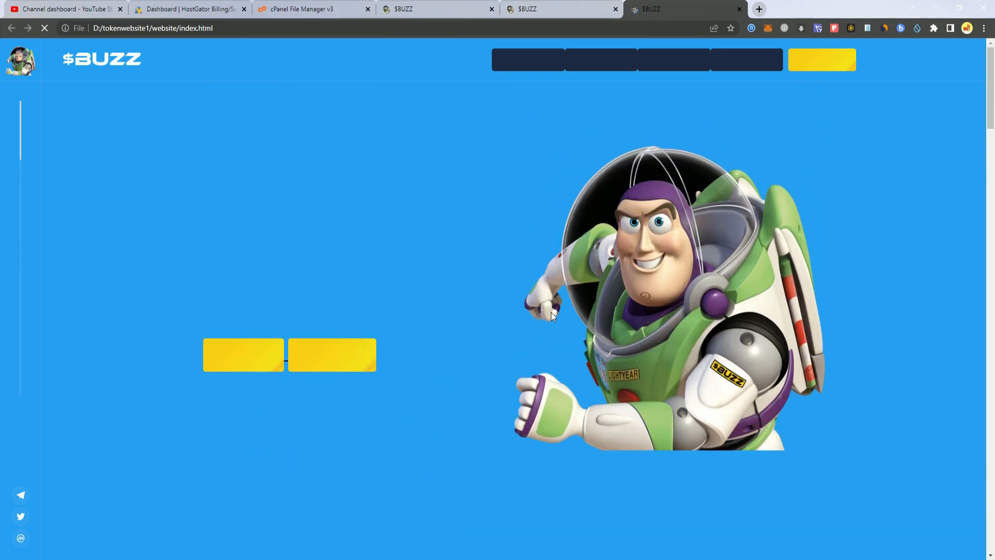
- Scroll the reloaded page to the SUBSCRIBE heading above the contract address
scroll(down, 3)
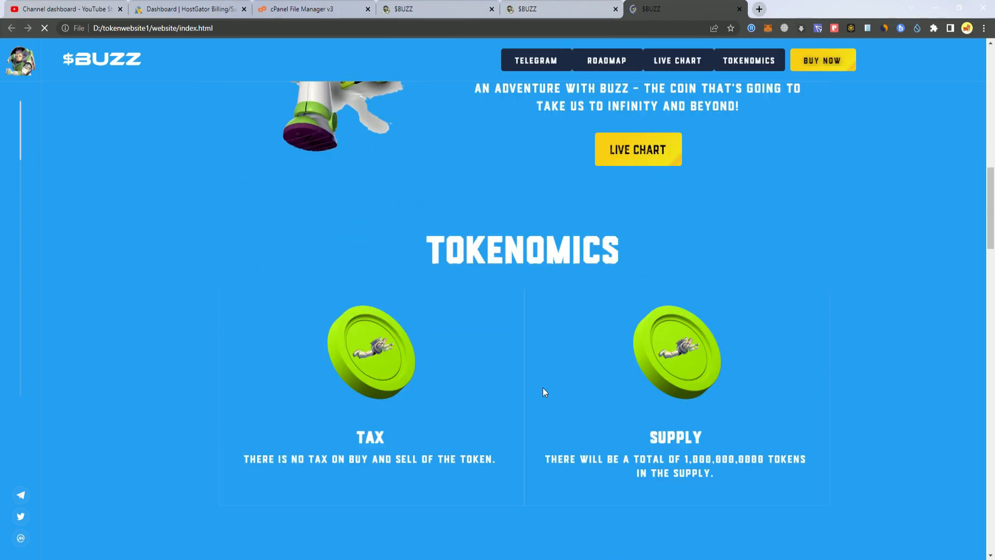
scroll(up, 3)
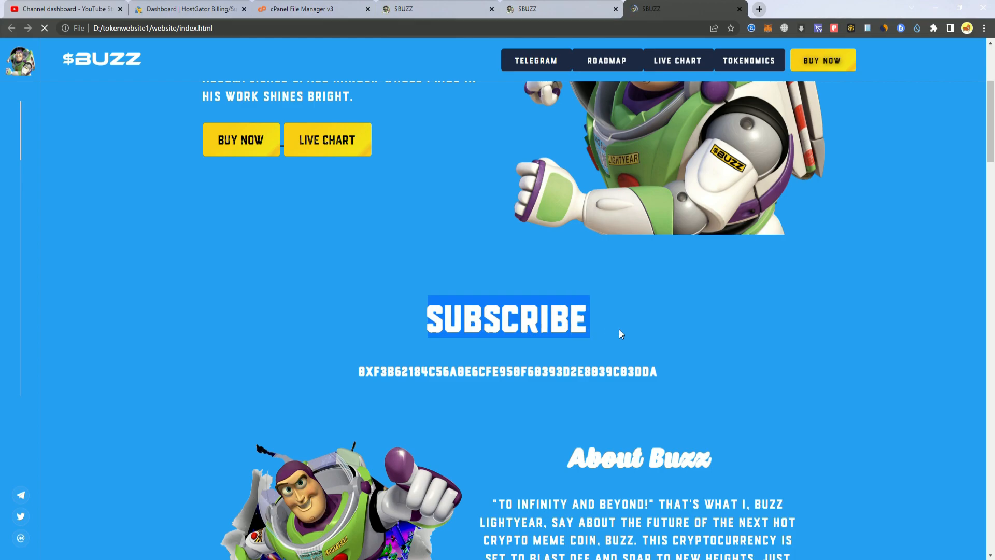
scroll(down, 3)
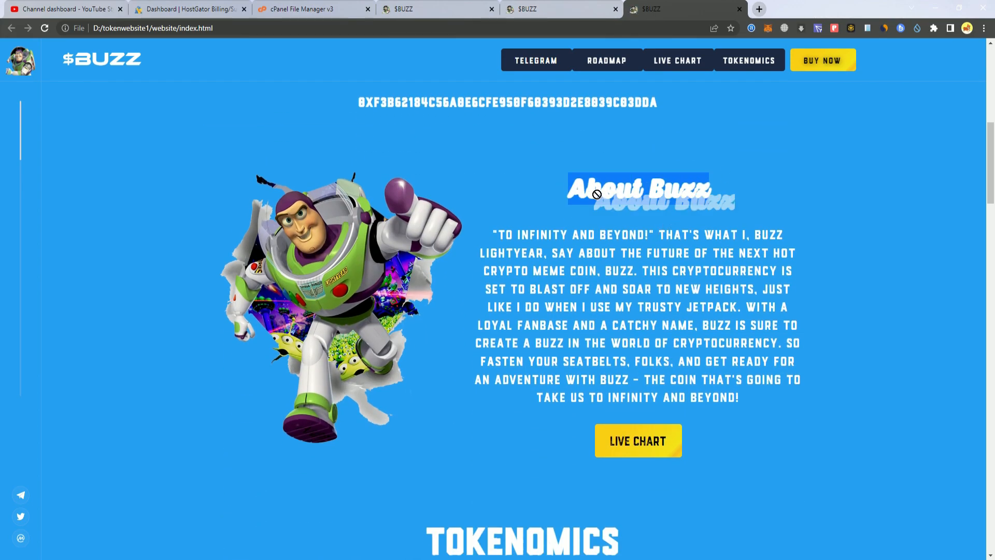
mouse_move(520, 196)
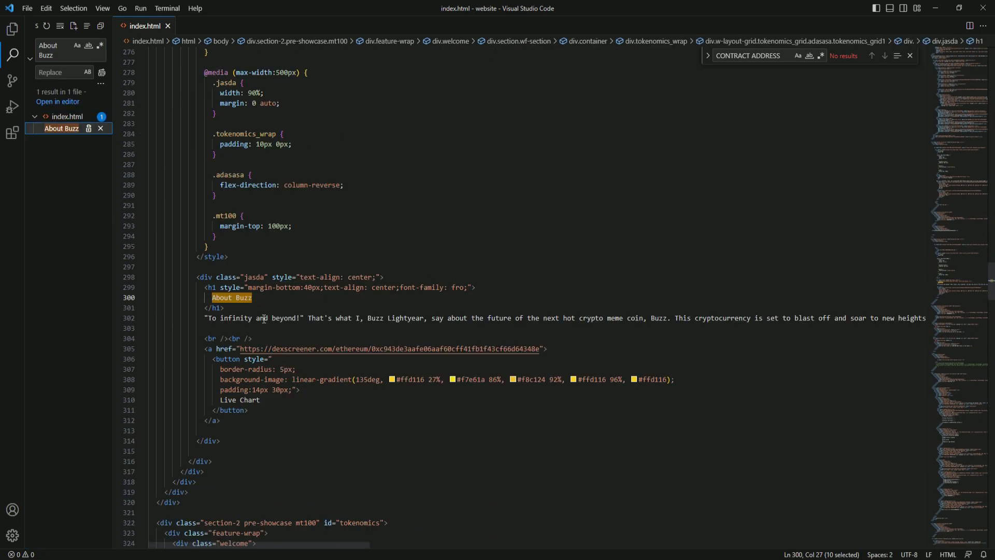
- Jump to the 'About Buzz' search result in index.html and scroll around it
click(243, 297)
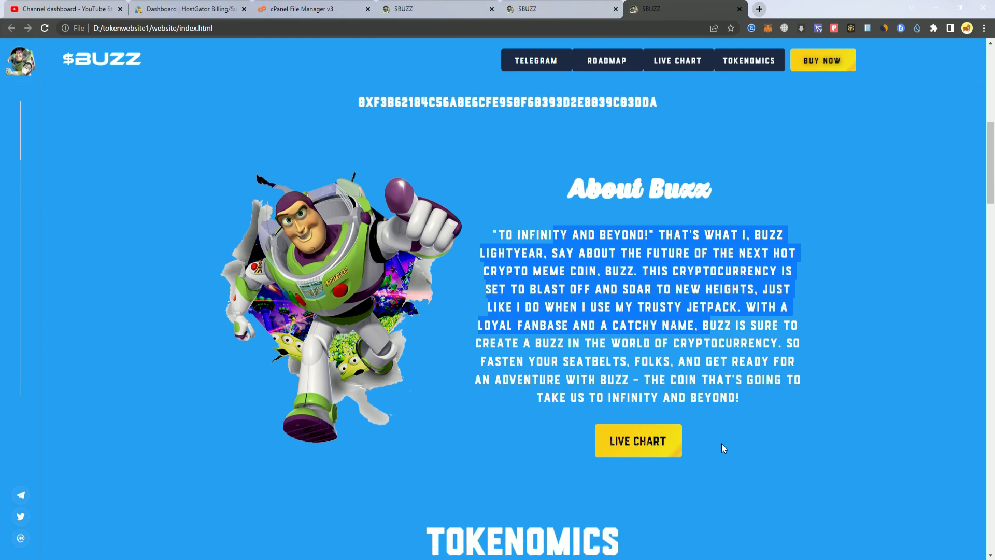
scroll(up, 3)
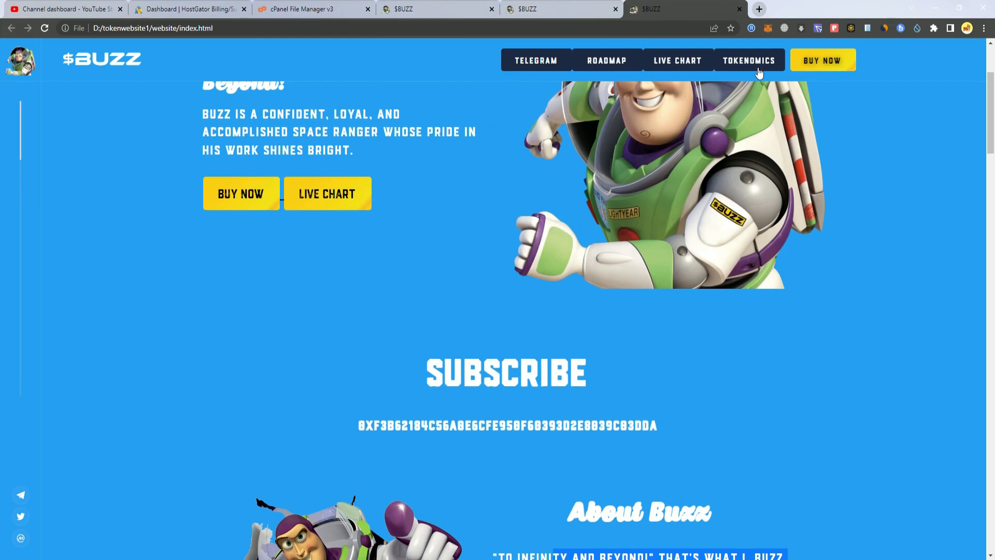
scroll(up, 3)
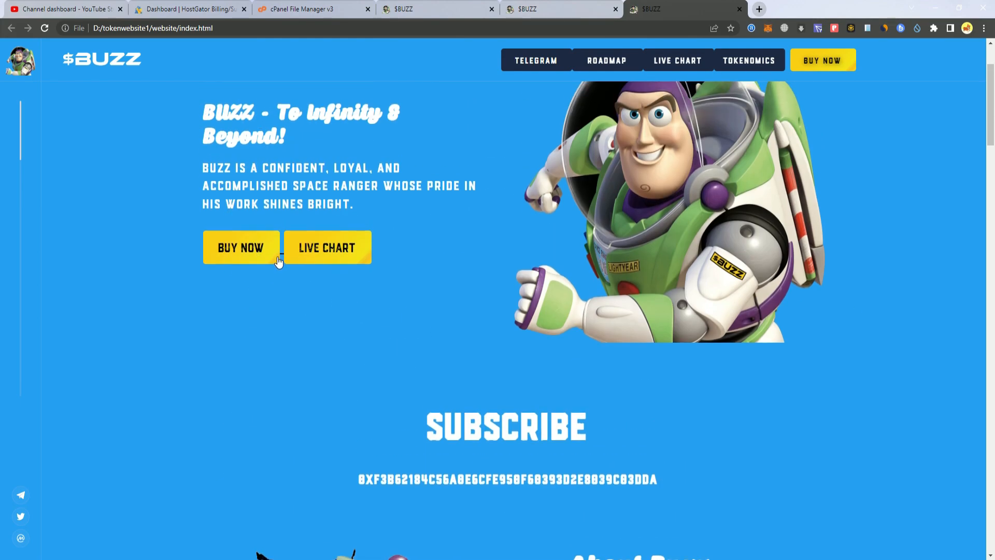
scroll(down, 3)
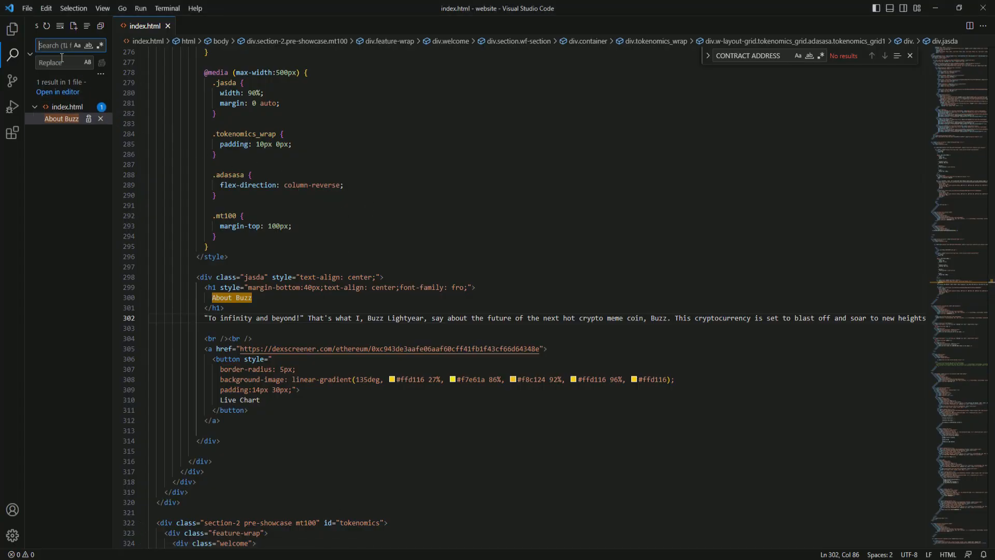
- Find the contract address and select all three occurrences with Change All Occurrences
click(13, 29)
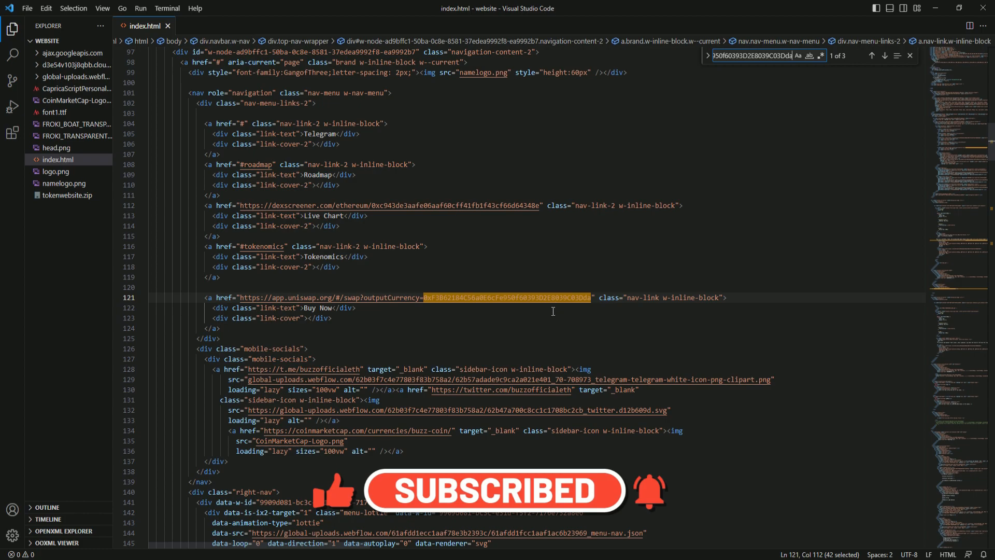
click(552, 297)
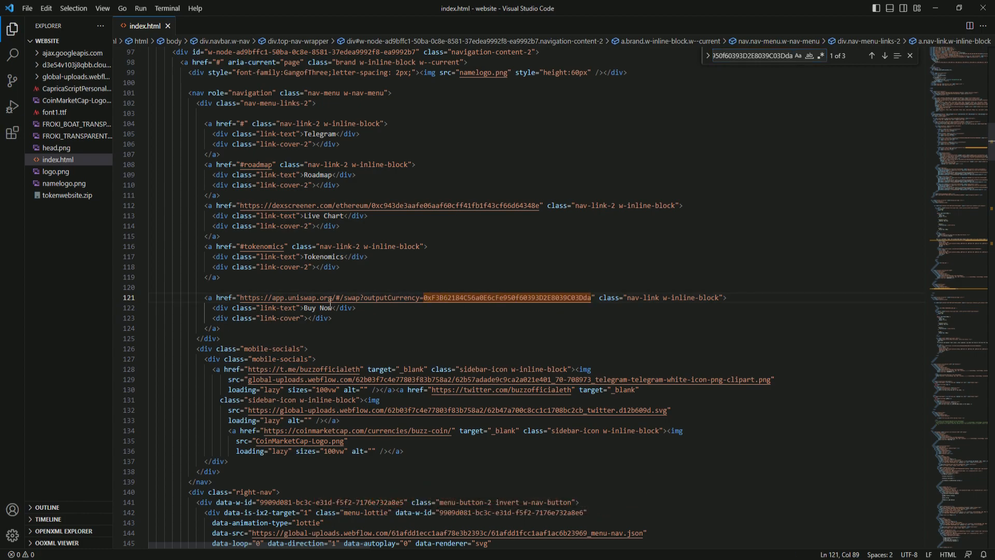
mouse_move(532, 326)
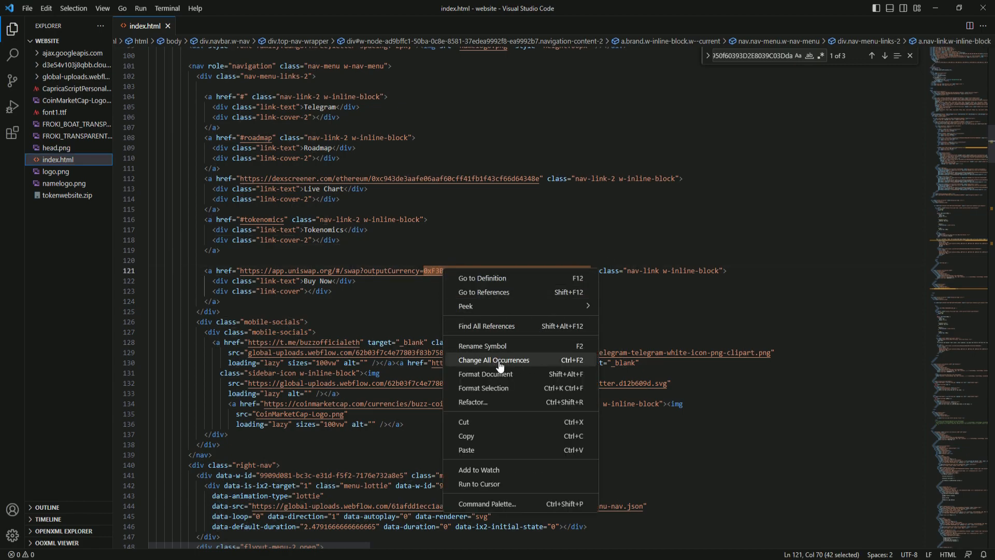
mouse_move(545, 361)
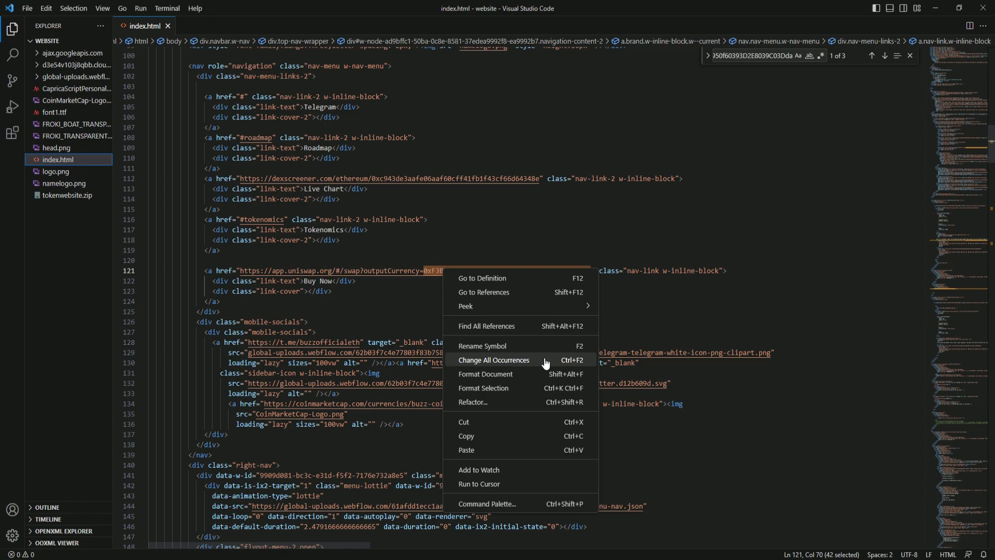
click(492, 360)
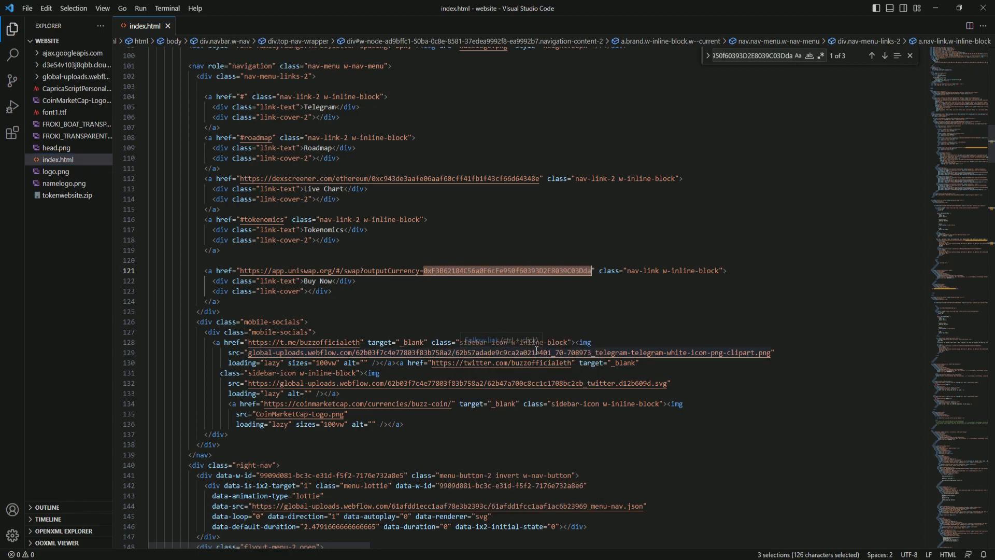
text(1)
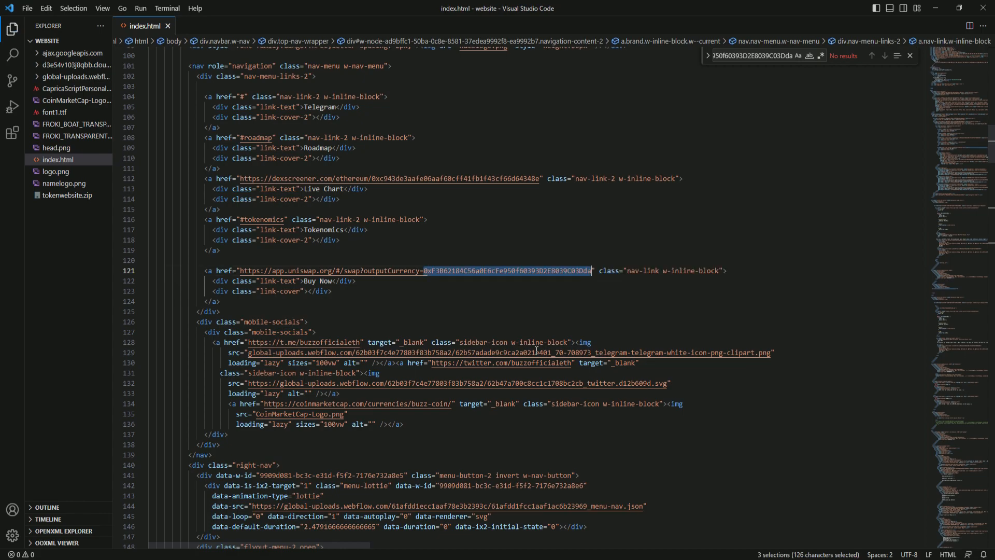
click(27, 8)
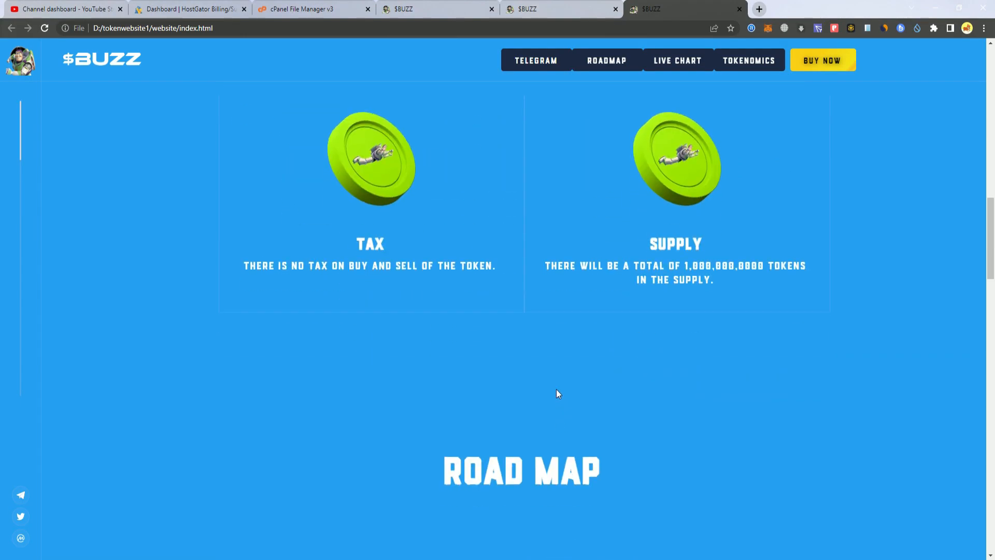
- Scroll the $BUZZ preview through About, hero, Road Map and the Chart section
scroll(up, 3)
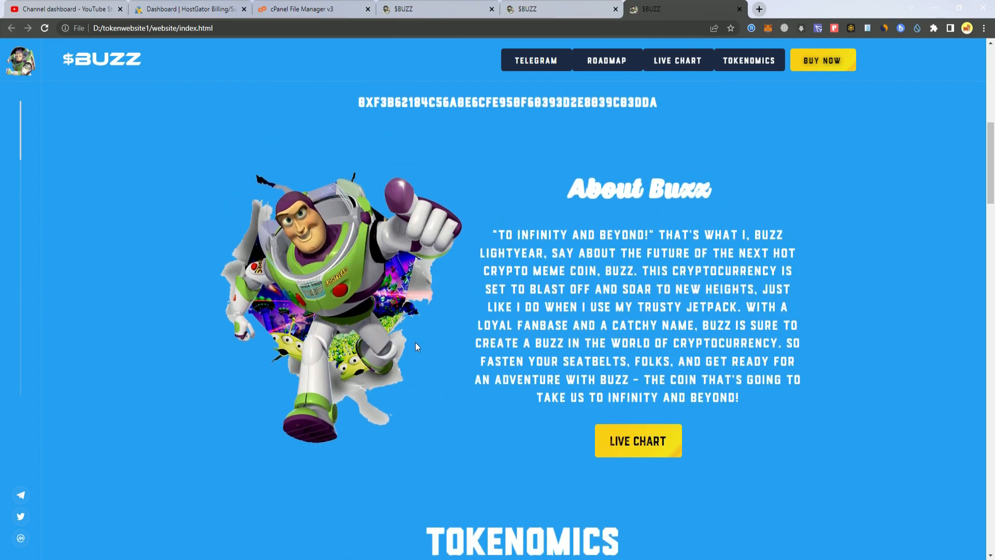
scroll(up, 3)
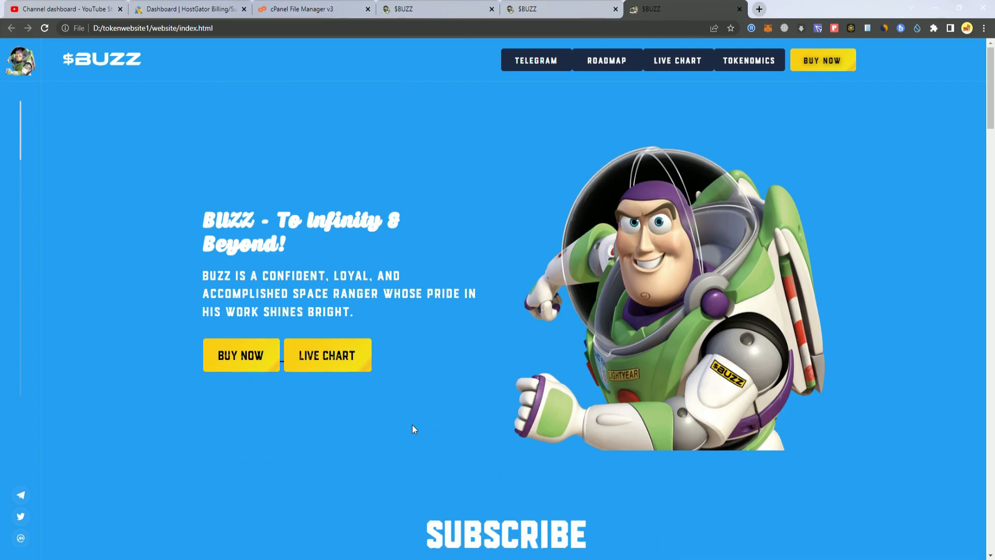
scroll(down, 3)
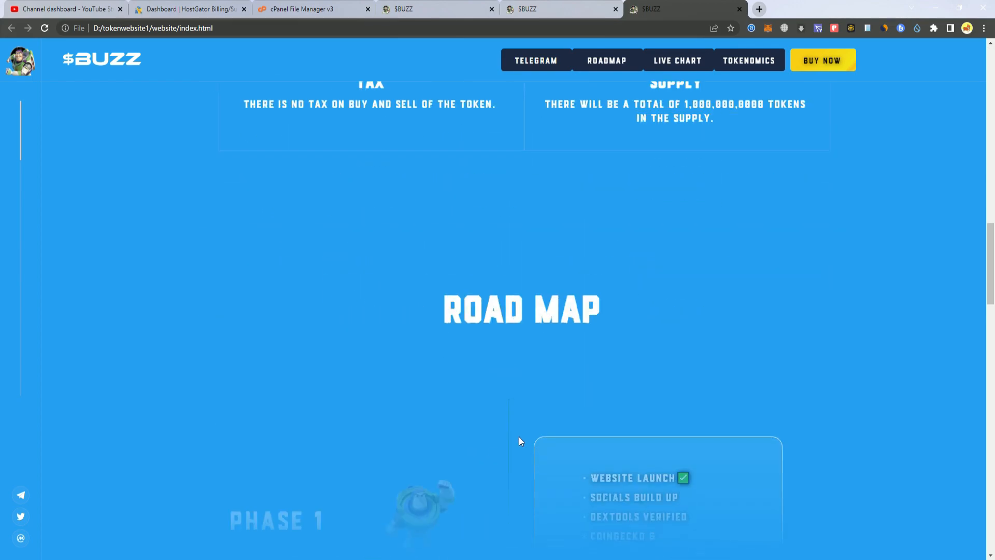
scroll(up, 3)
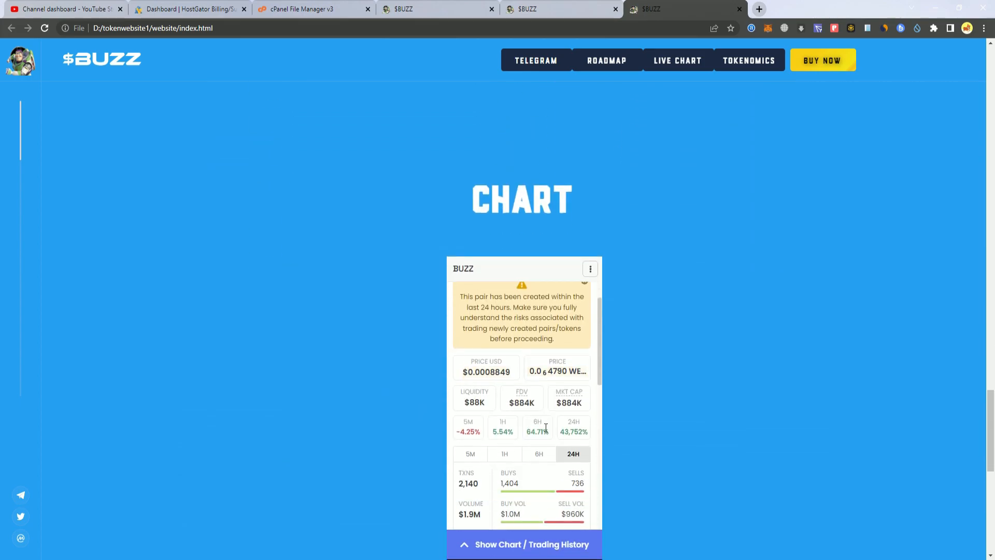
scroll(down, 3)
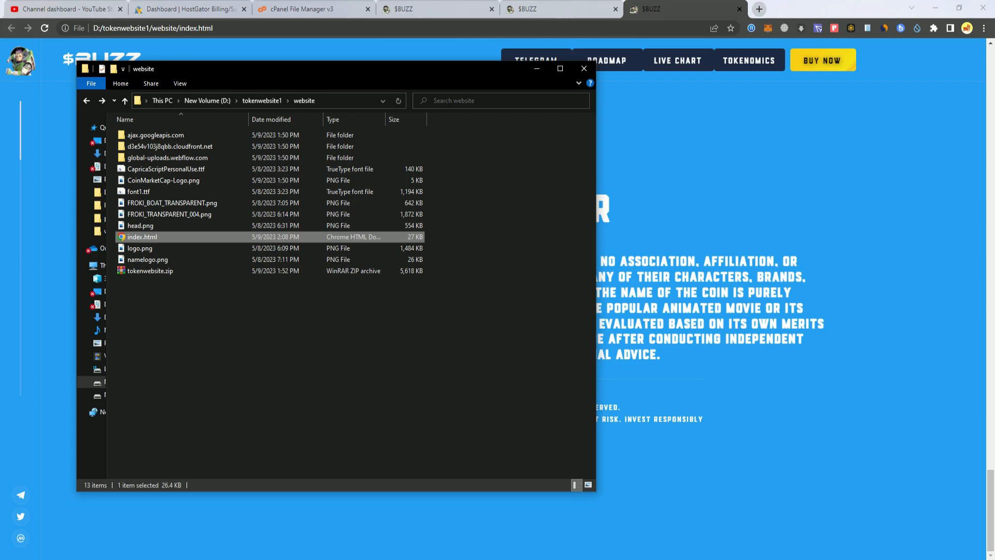
- Select a file in D:\tokenwebsite1\website, then return to the Chrome preview
click(172, 202)
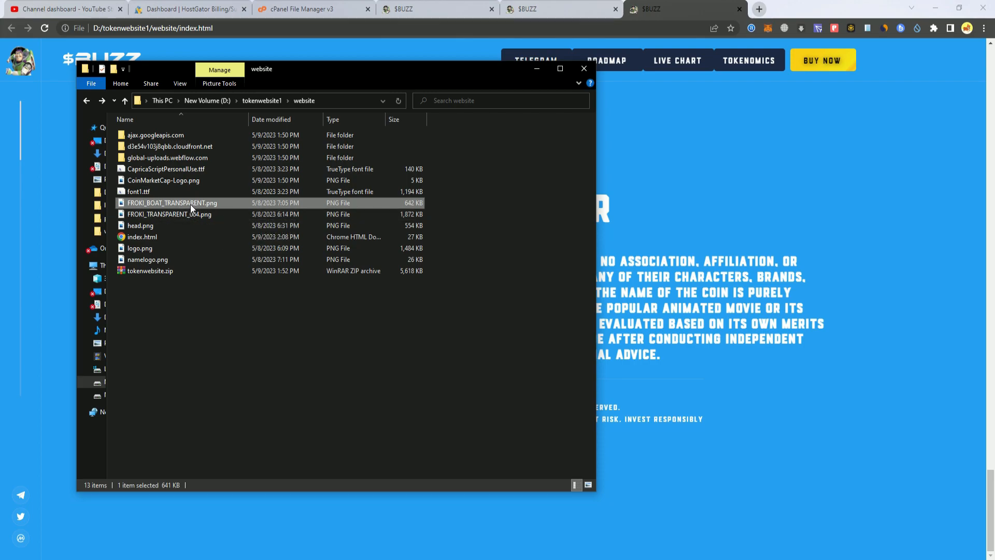
mouse_move(429, 500)
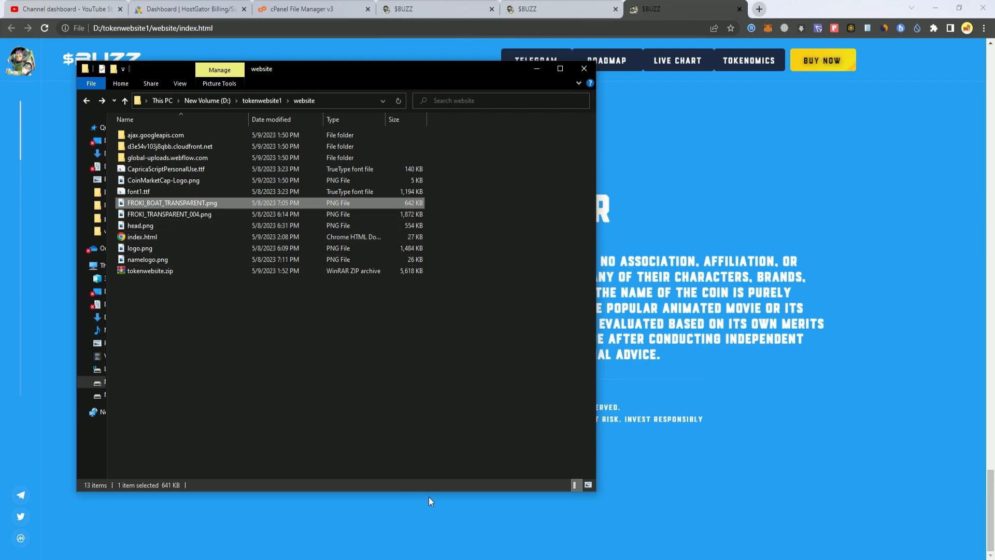
click(583, 68)
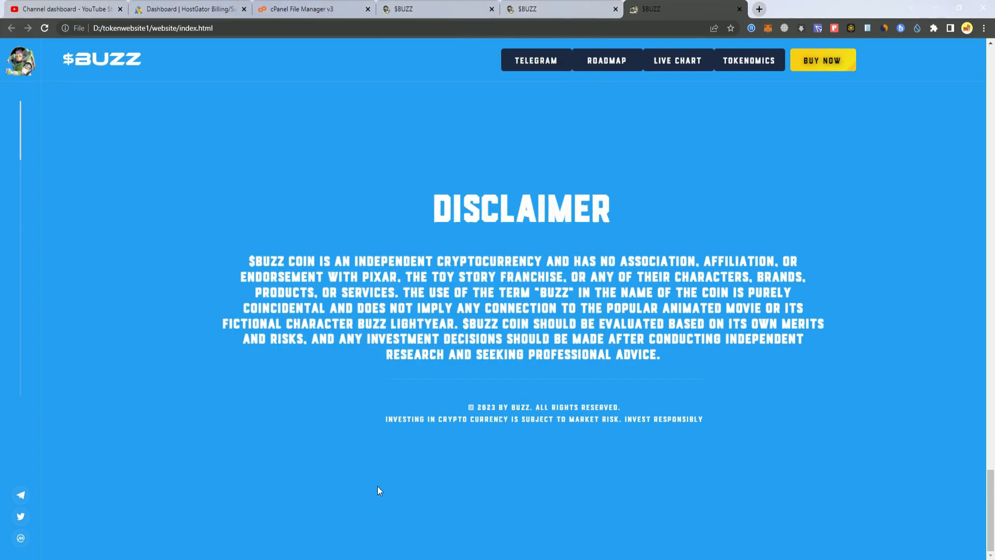
mouse_move(353, 540)
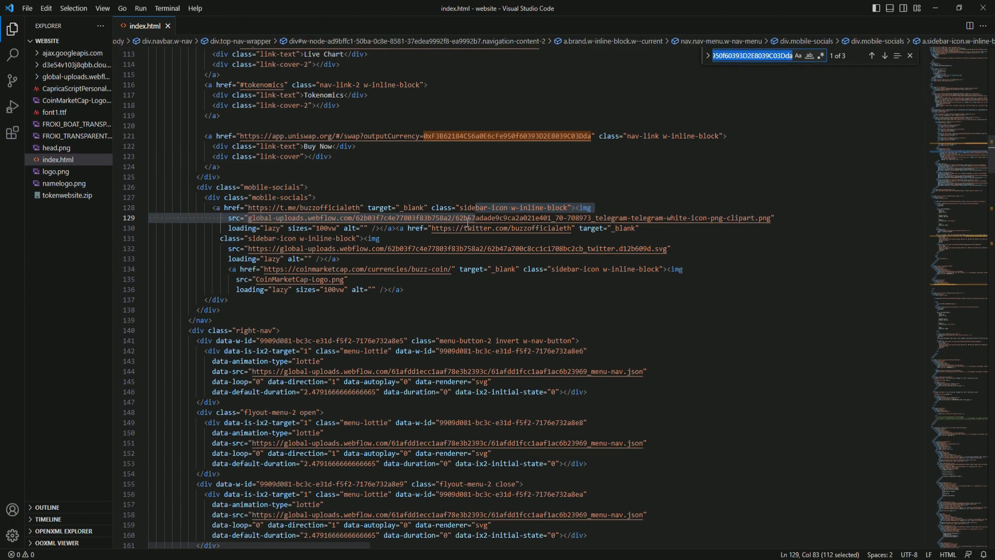
- Test the ROADMAP and TOKENOMICS navigation links on the $BUZZ page
scroll(down, 3)
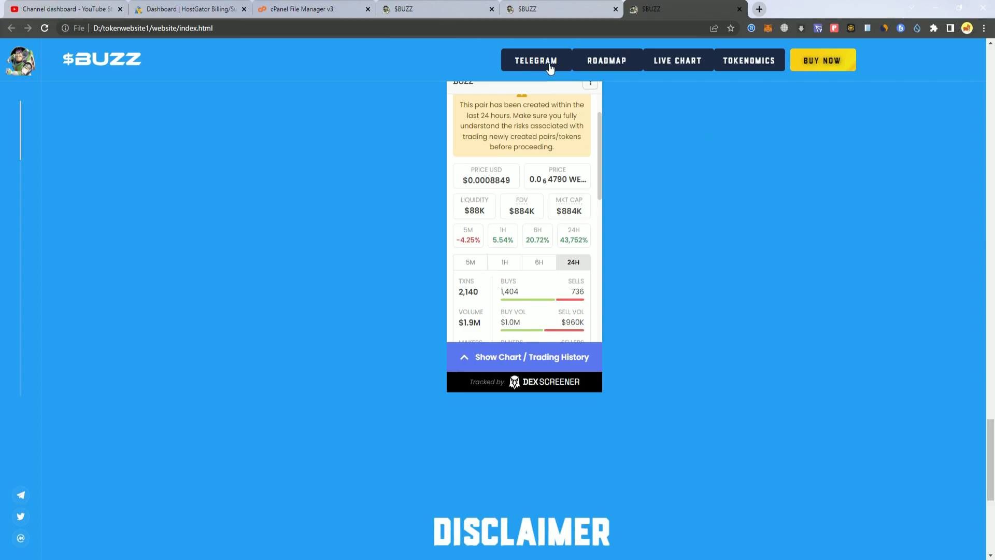
mouse_move(614, 65)
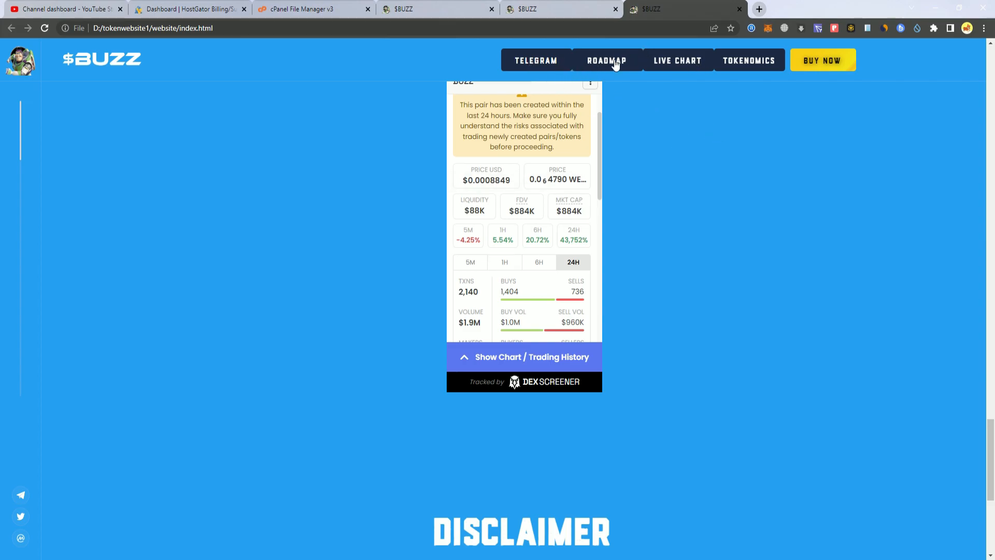
click(605, 59)
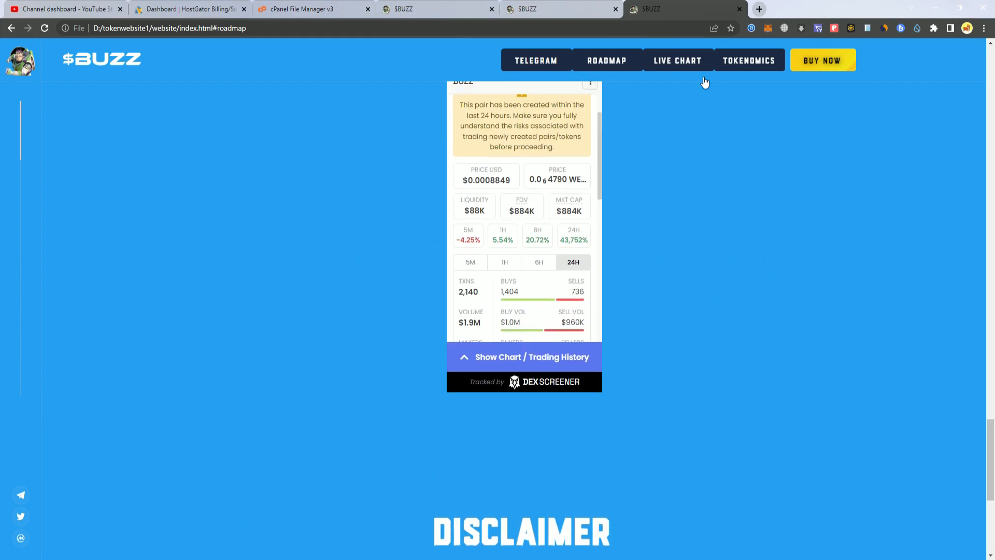
click(749, 59)
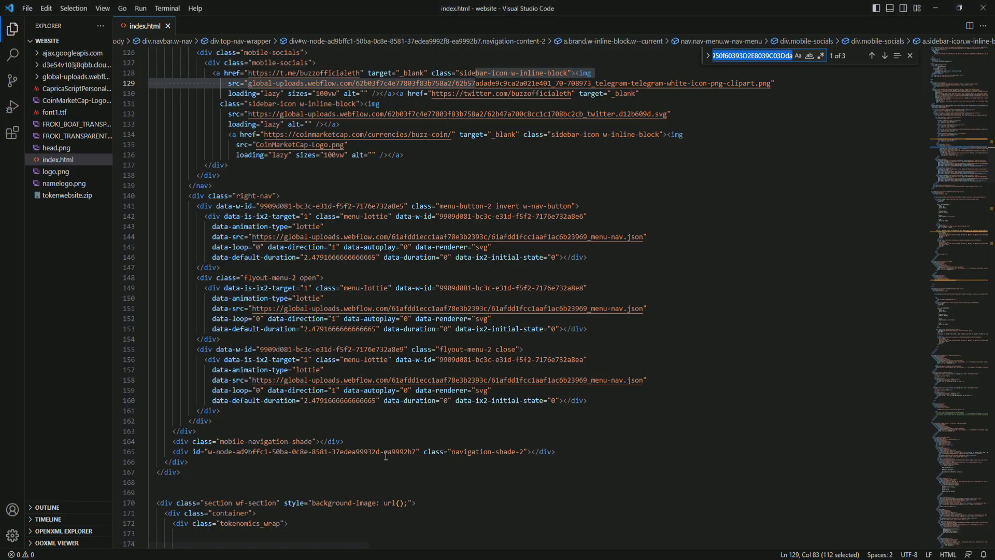
- Select the Telegram href t.me/buzzofficialeth on line 76 of index.html
text(renderer)
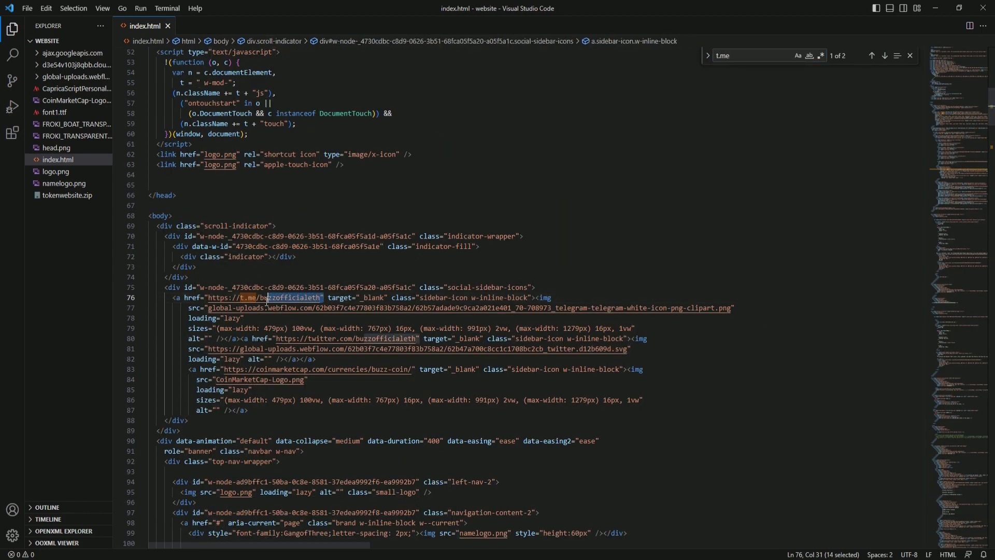
click(365, 296)
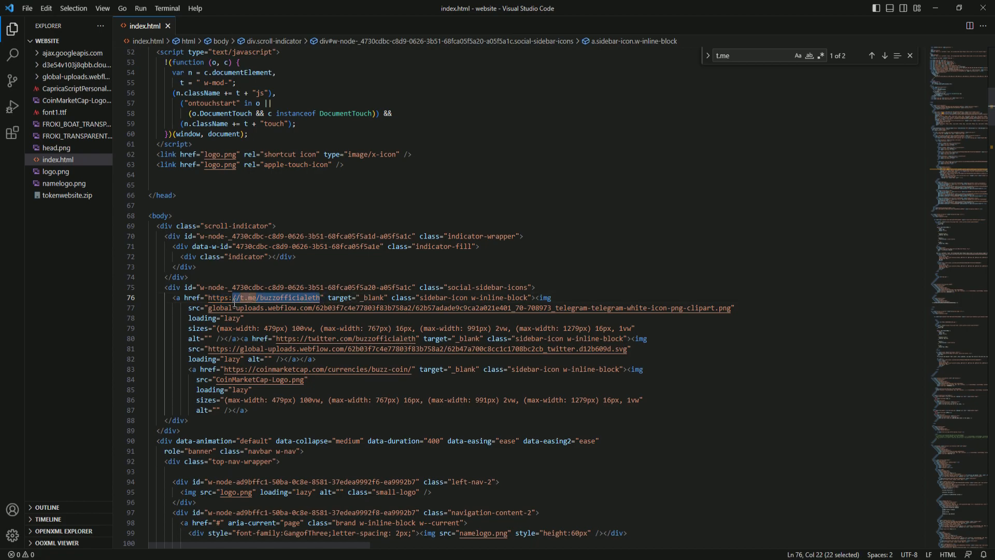
mouse_move(436, 467)
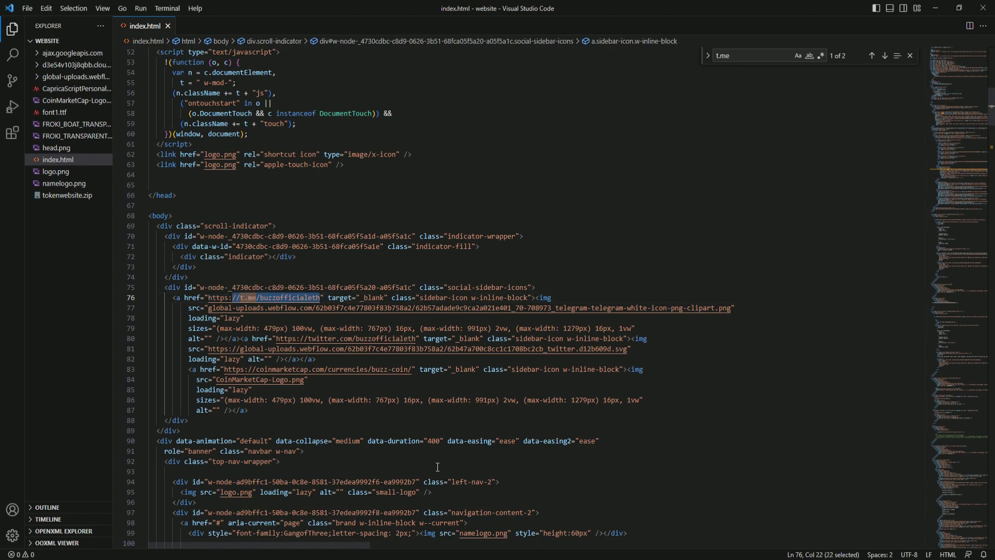
scroll(up, 3)
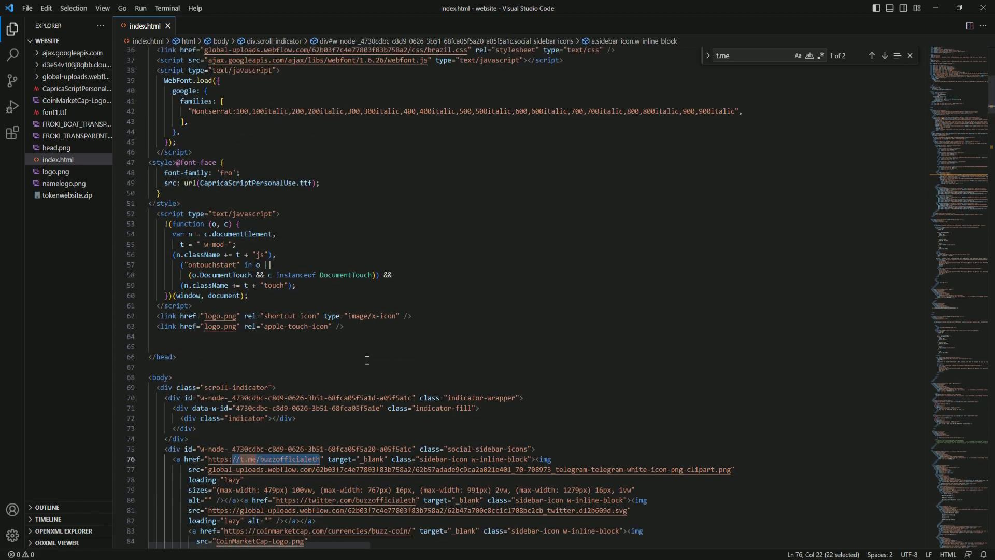
scroll(up, 3)
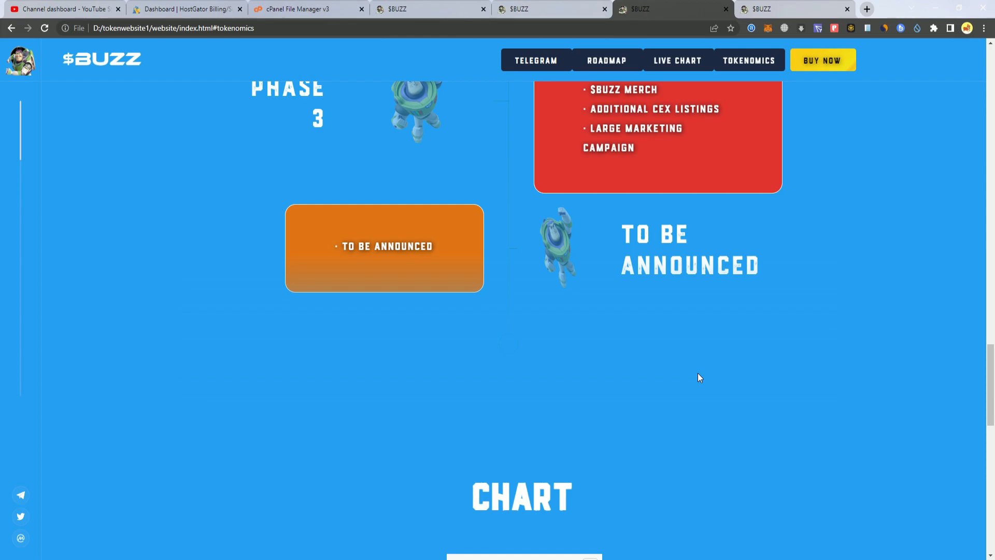
mouse_move(723, 357)
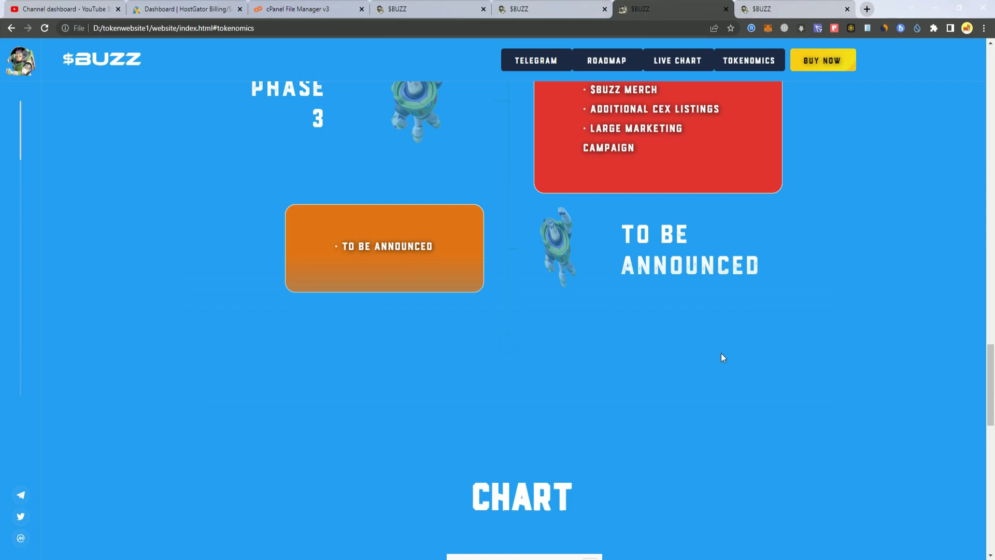
mouse_move(738, 530)
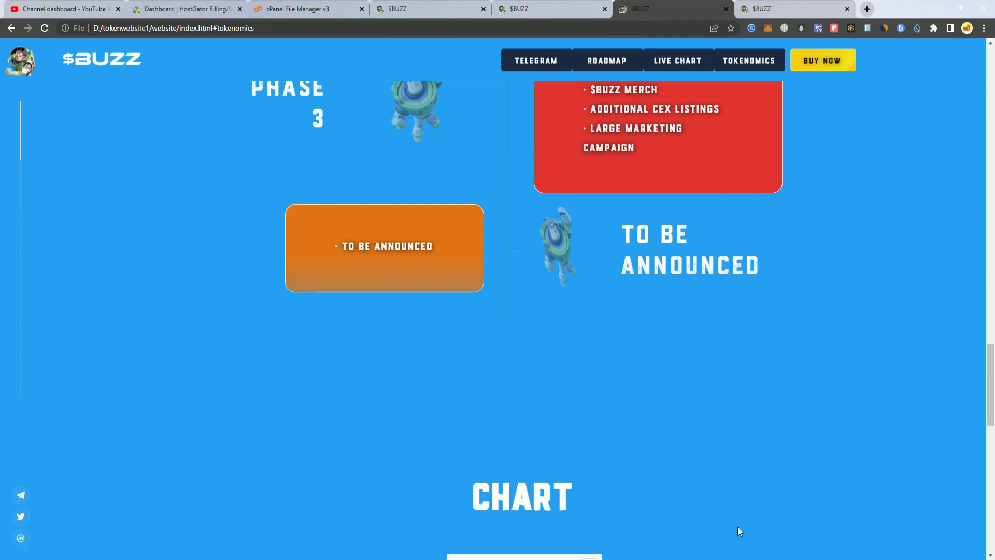
- Open DevTools with F12 and scroll Styles toward the body background-color #1DA1F2
key(F12)
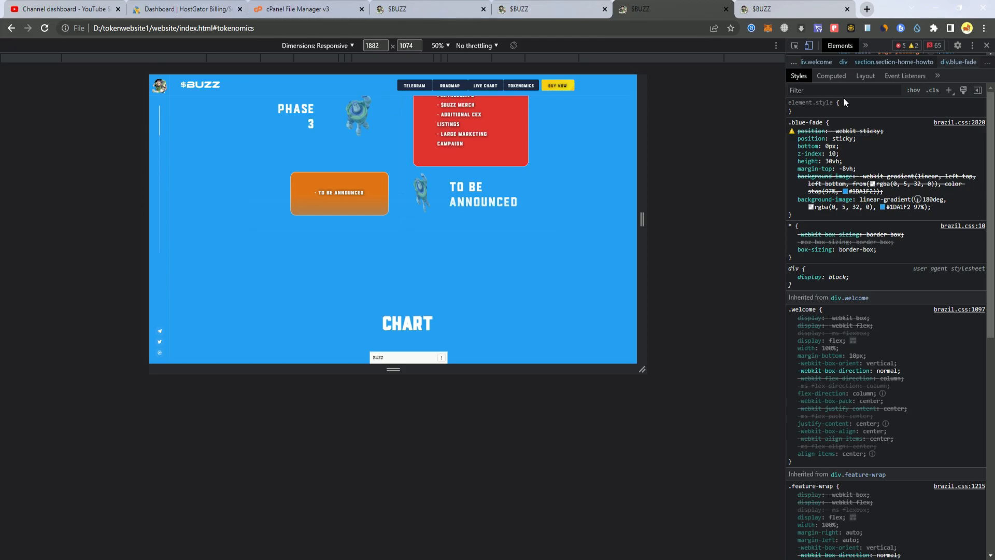
scroll(down, 3)
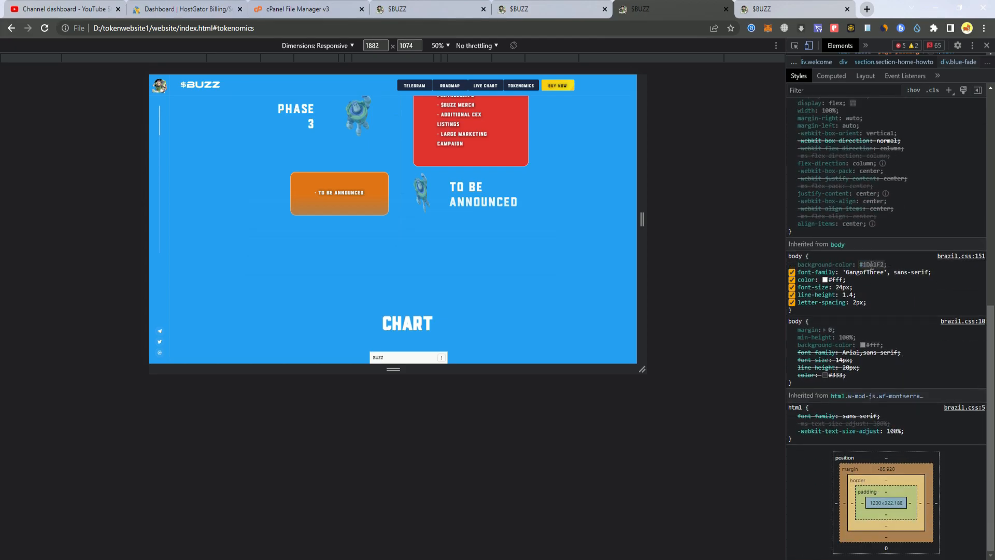
mouse_move(879, 282)
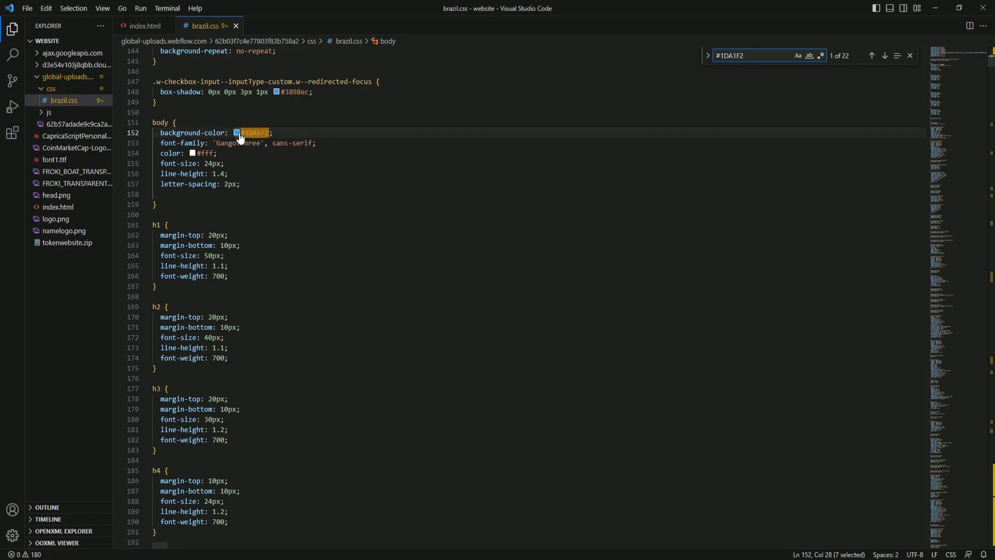
- Replace the body background colour #1DA1F2 with #0a3149 in brazil.css and save it
click(236, 132)
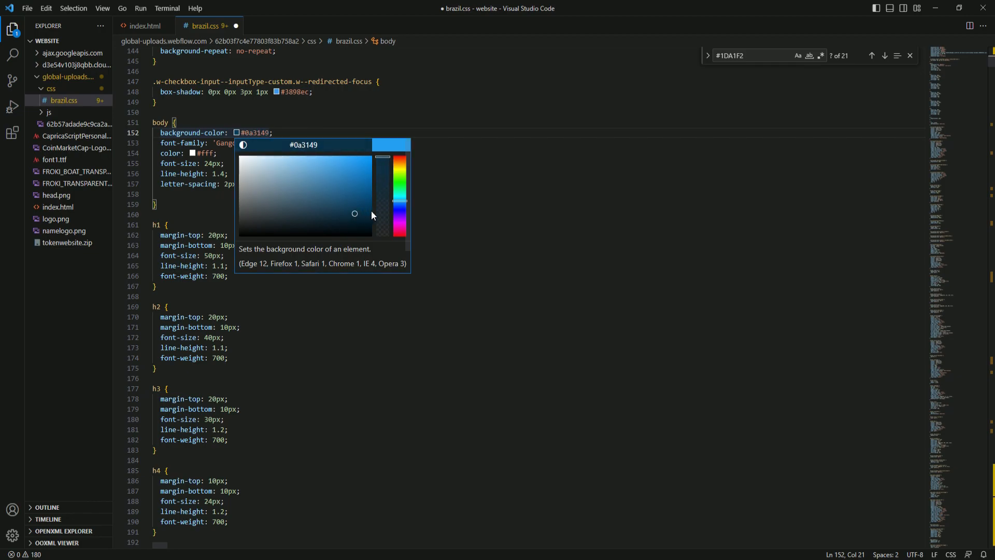
click(27, 8)
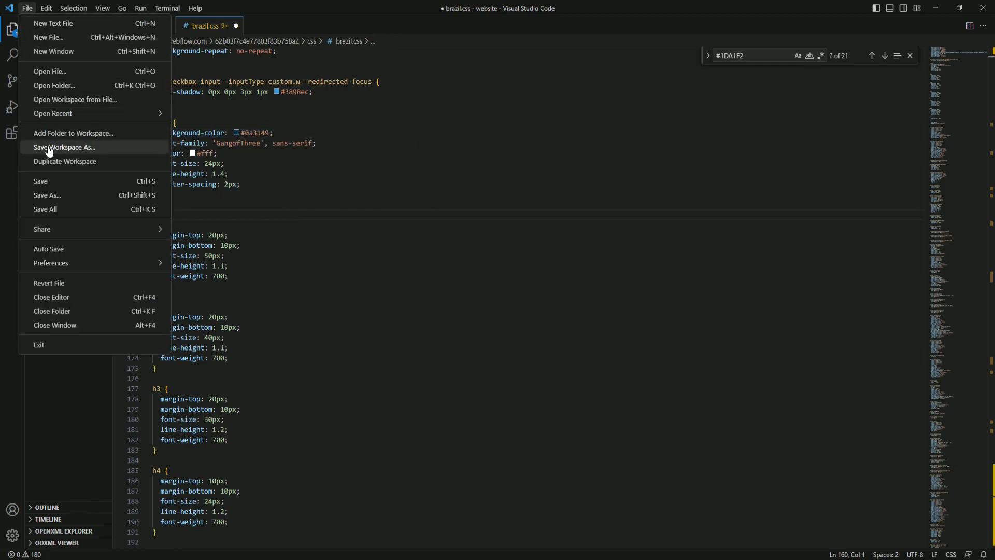
click(40, 181)
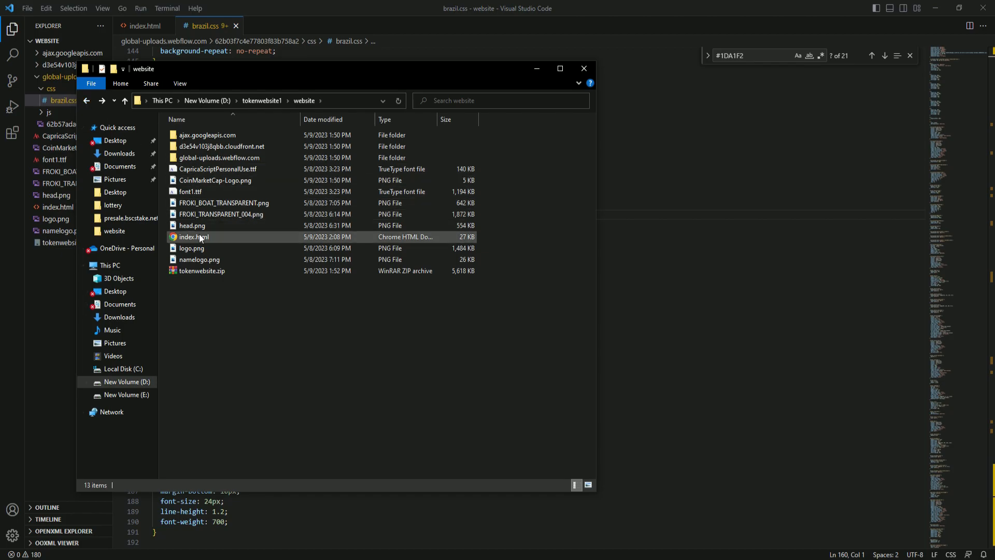
- Open index.html in Chrome and scroll to About Buzz and Tokenomics on the dark blue background
double_click(193, 237)
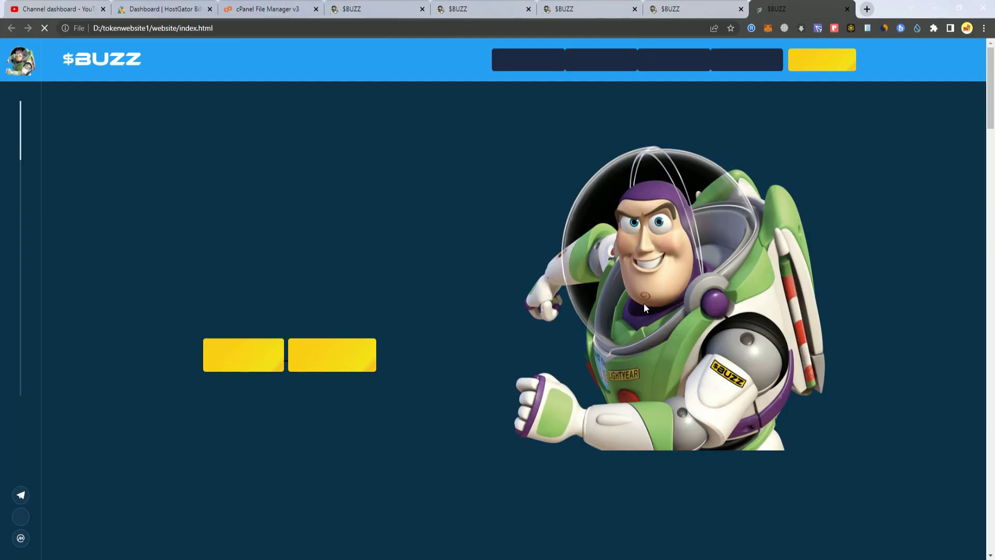
mouse_move(654, 319)
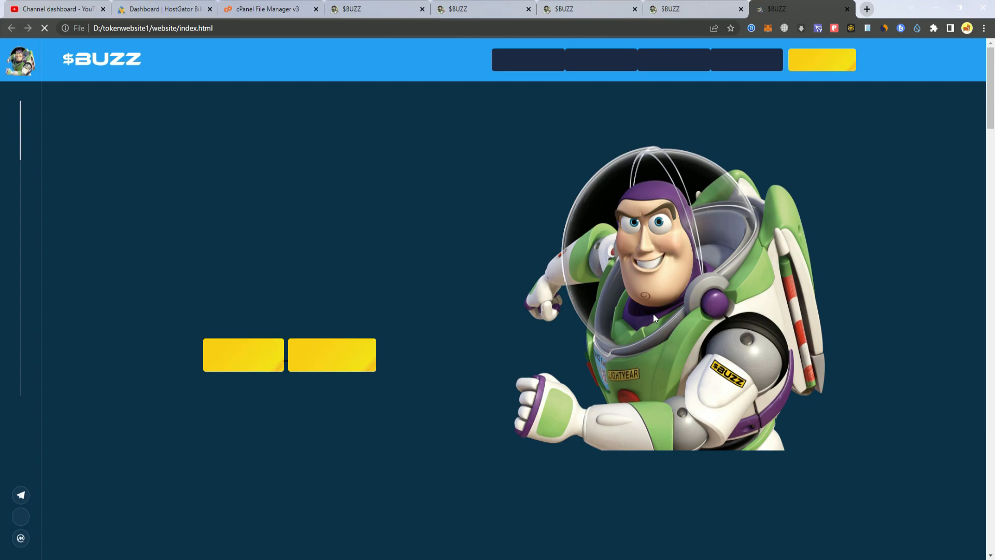
scroll(down, 3)
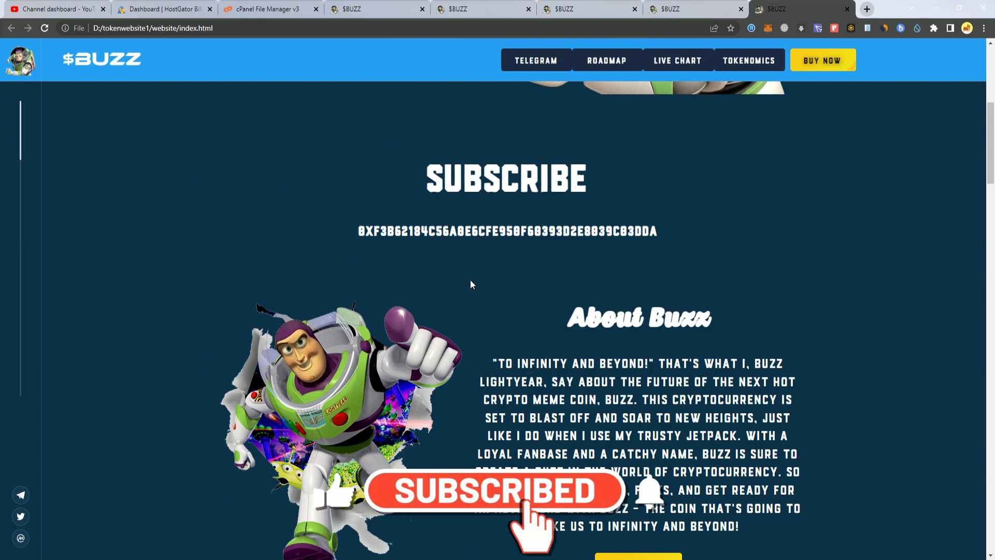
scroll(down, 3)
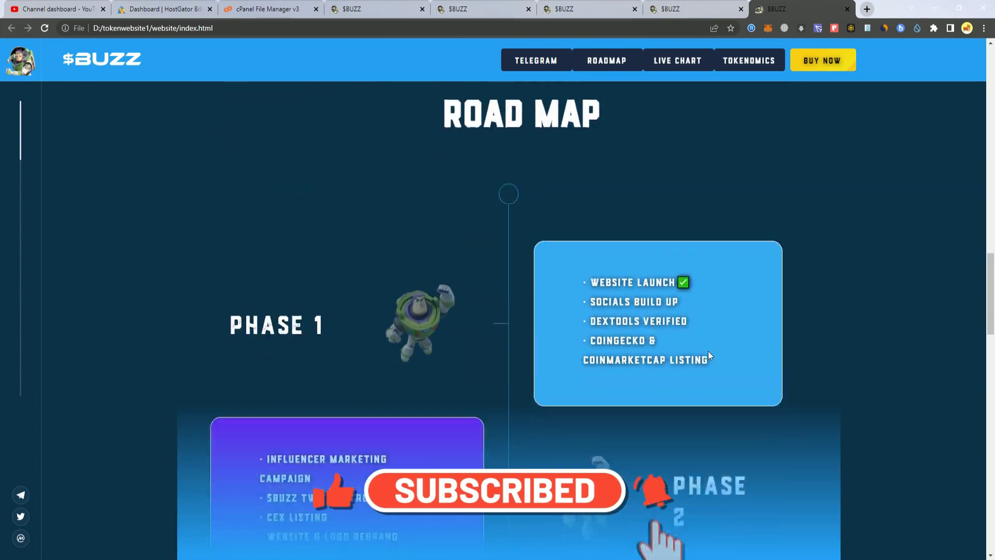
scroll(down, 3)
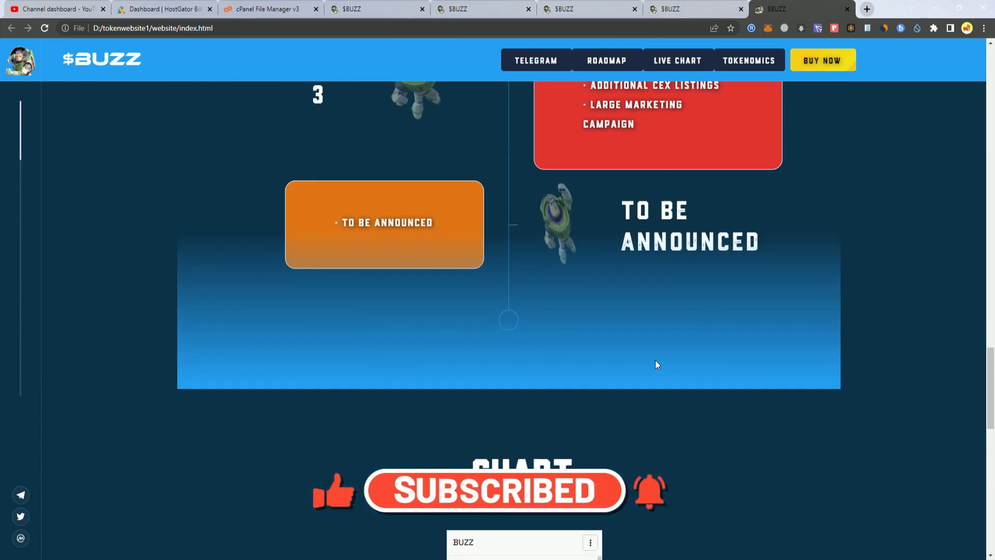
scroll(up, 3)
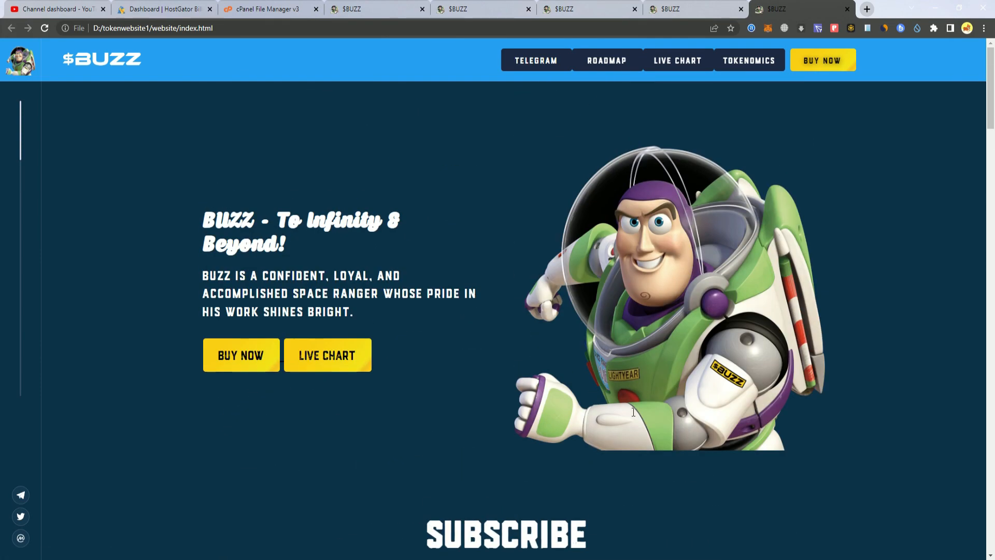
scroll(down, 3)
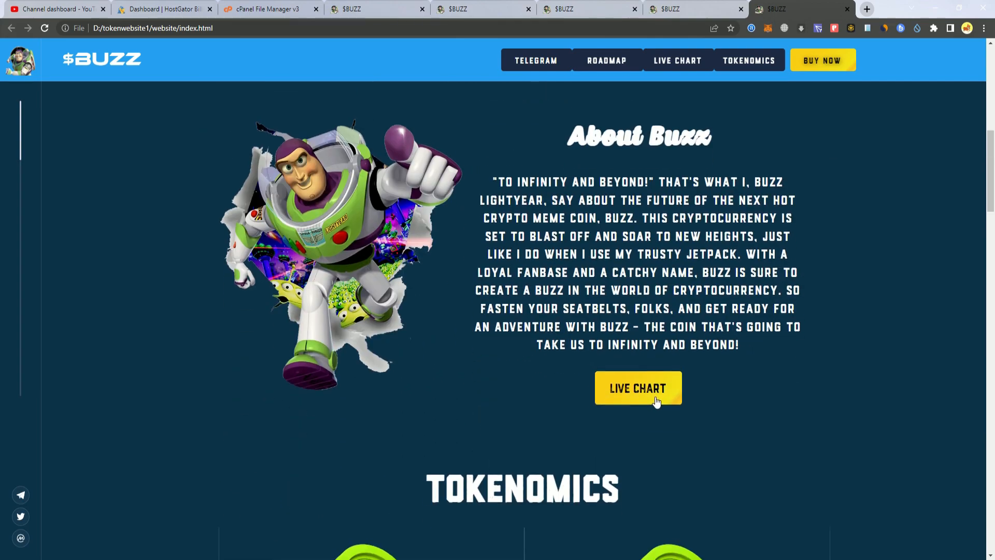